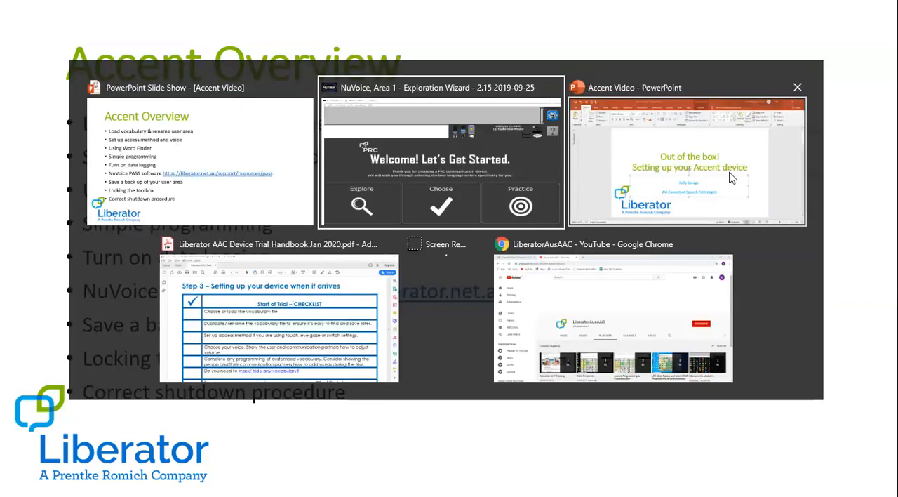
# Switch to the NuVoice PASS emulator window from the slideshow
pyautogui.click(441, 88)
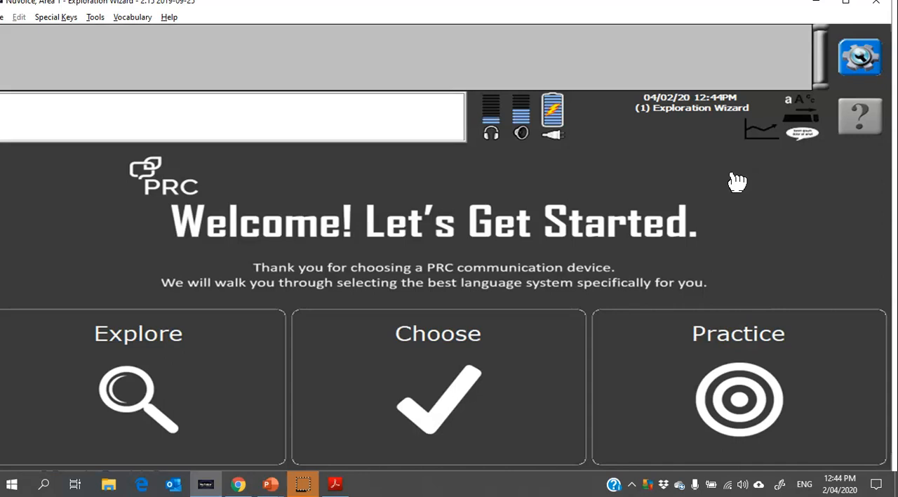
pyautogui.moveTo(737, 74)
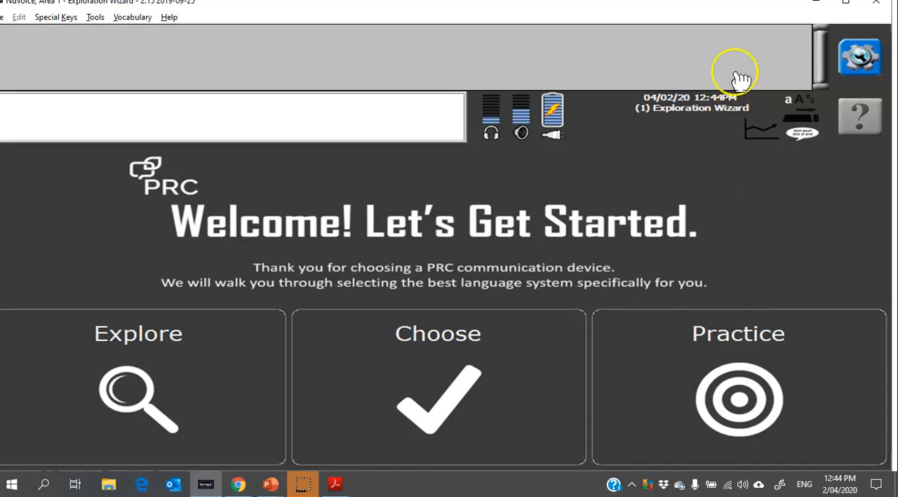
pyautogui.moveTo(740, 133)
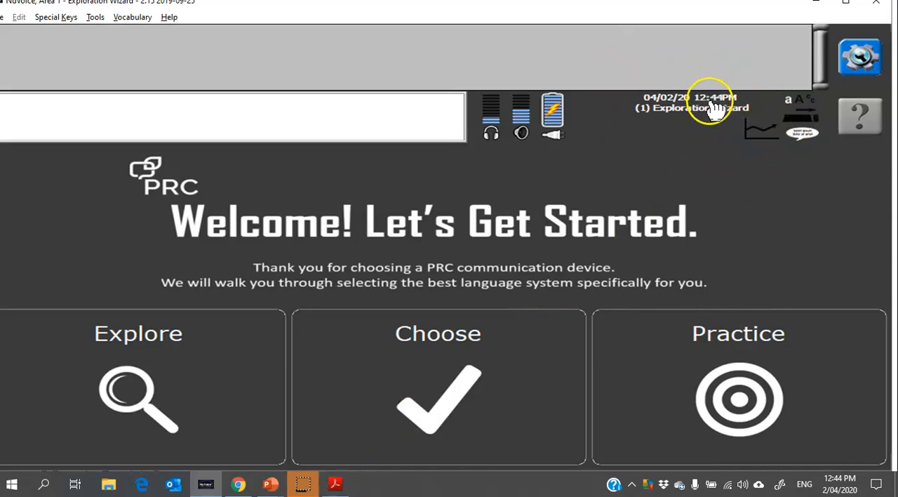
pyautogui.moveTo(155, 316)
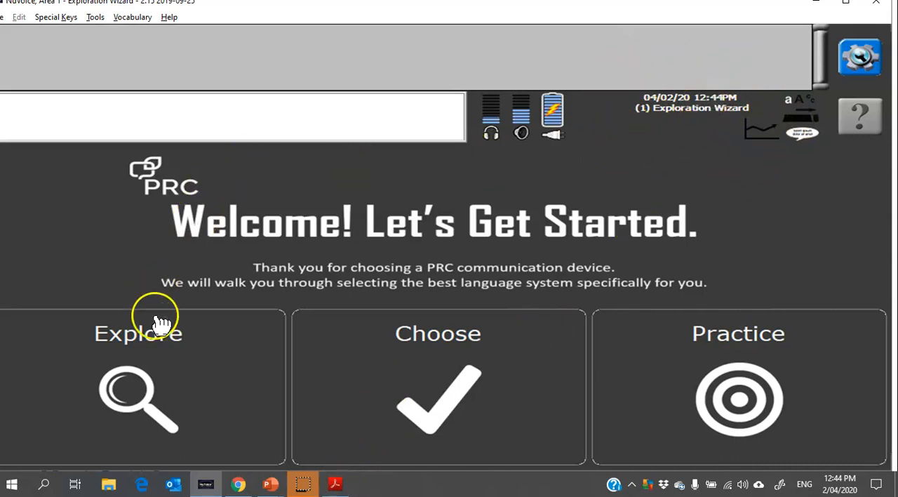
pyautogui.moveTo(168, 362)
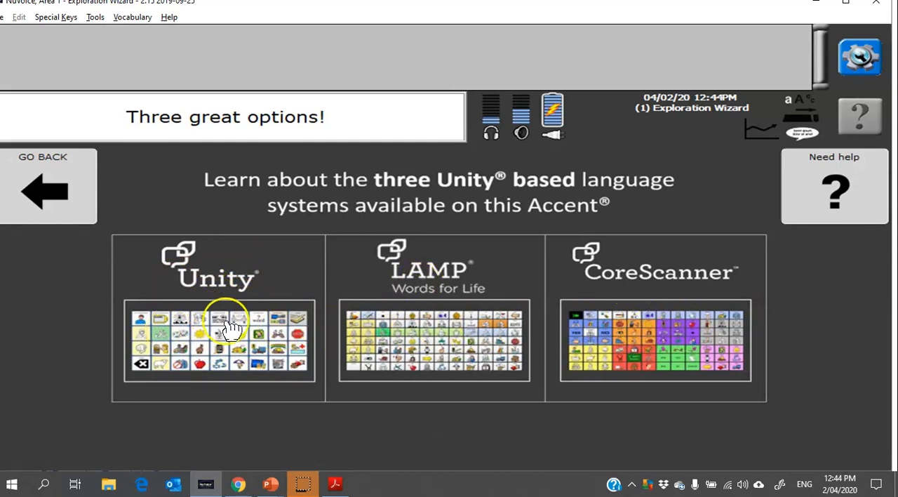
pyautogui.click(217, 315)
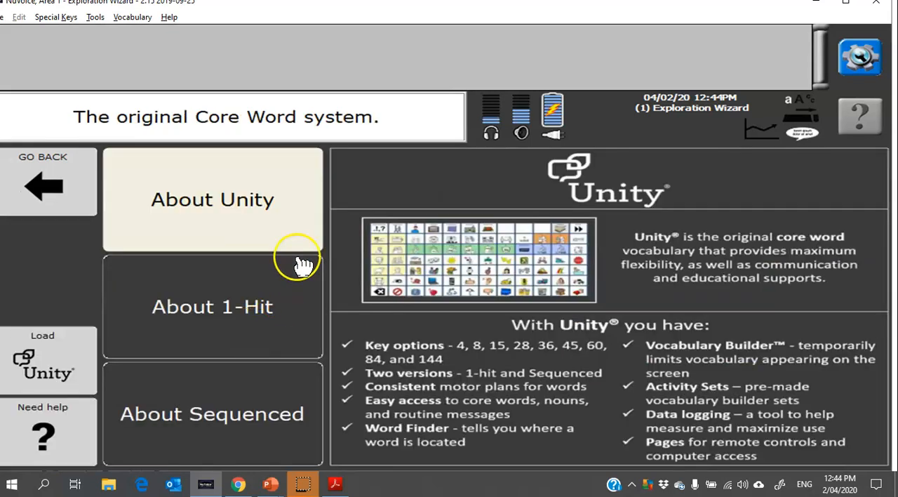
pyautogui.moveTo(449, 403)
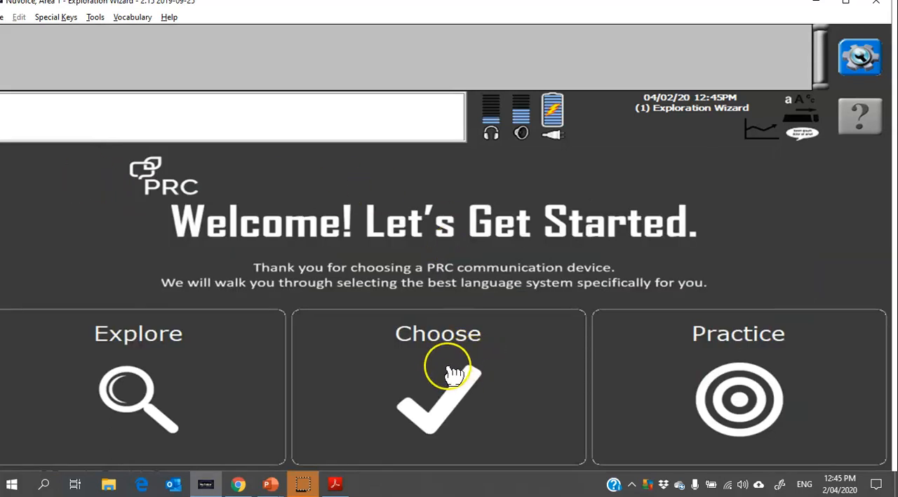
# Choose a language system and pick Unity Sequenced
pyautogui.click(438, 386)
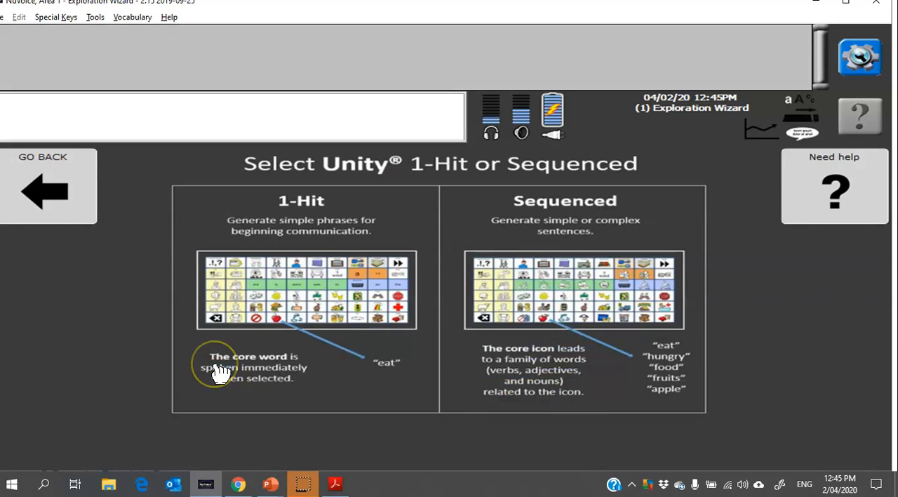
pyautogui.click(565, 289)
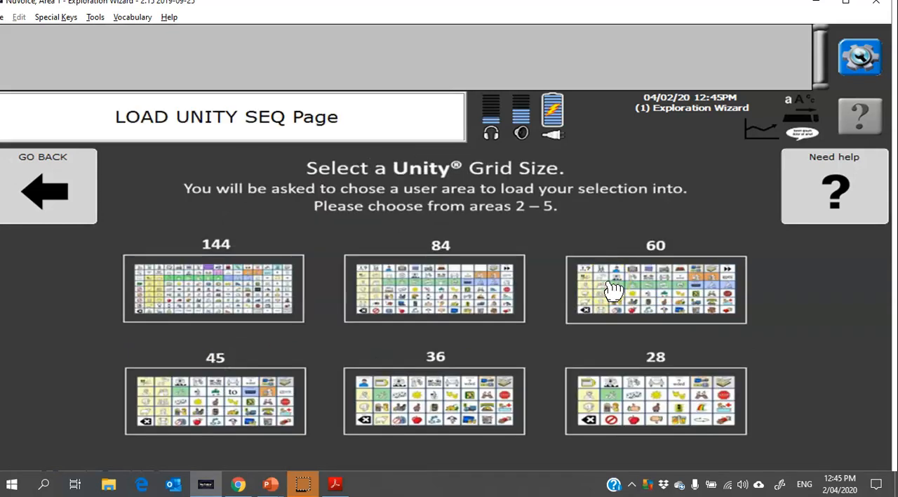
pyautogui.moveTo(435, 288)
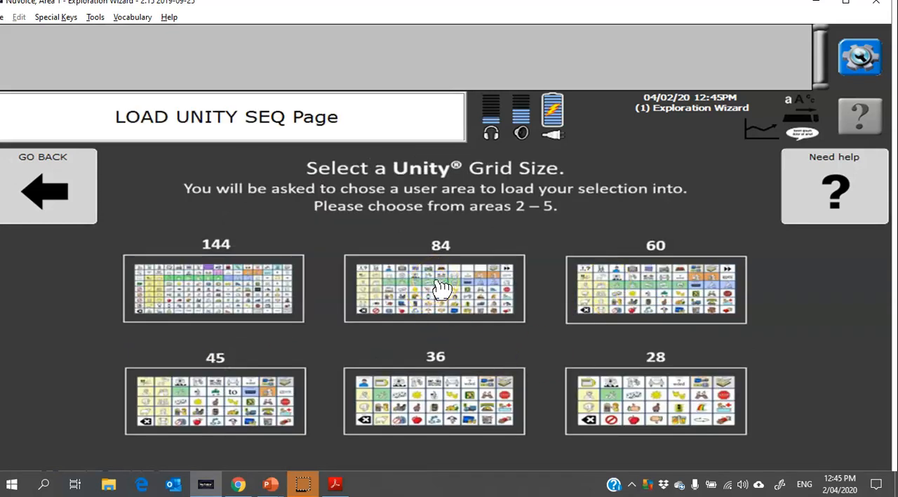
# Load the 84-key Unity Sequenced grid into area 5, named 'Unity 84 Sequenced Kelly'
pyautogui.click(433, 289)
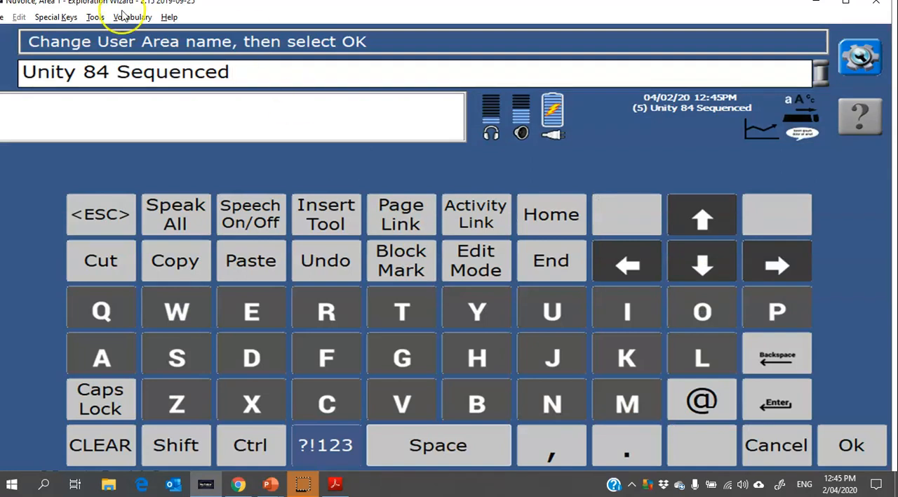
pyautogui.moveTo(459, 132)
pyautogui.write(' k')
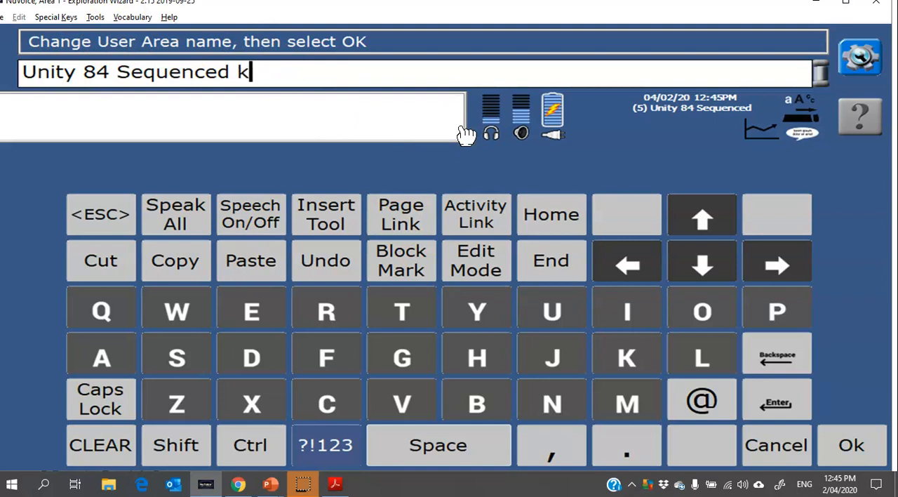
pyautogui.write('elly')
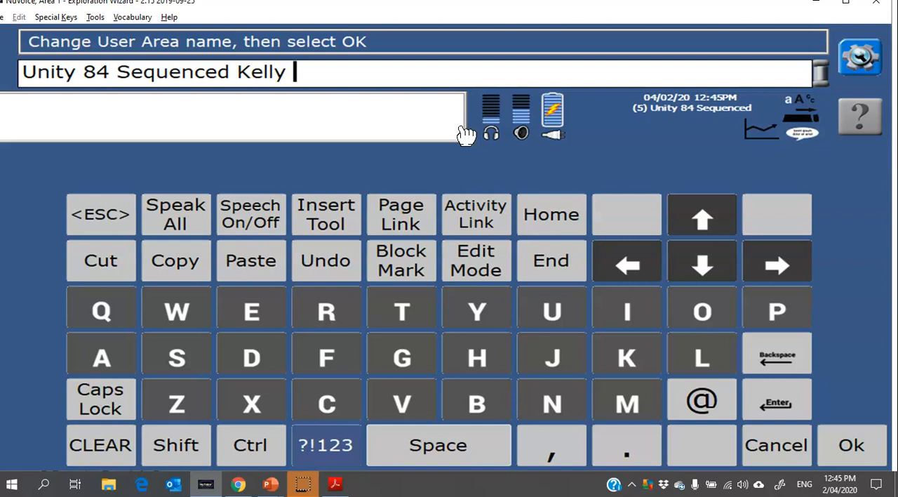
pyautogui.click(851, 445)
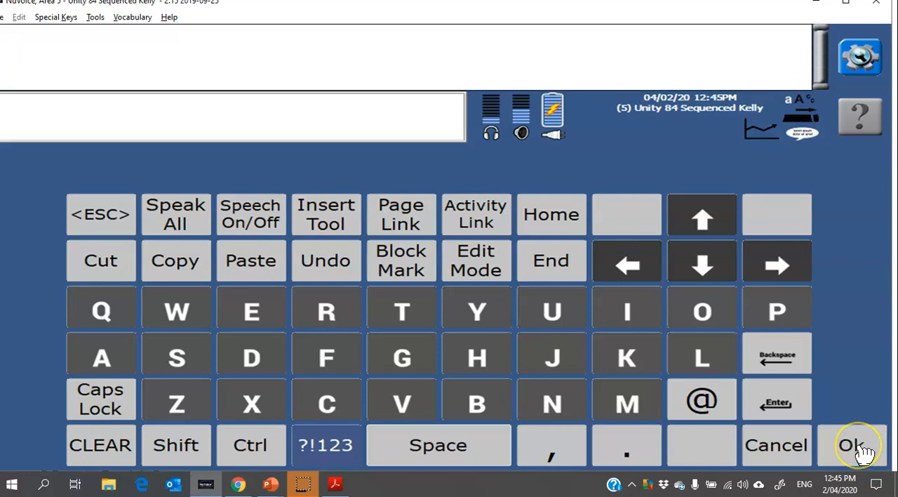
pyautogui.click(856, 444)
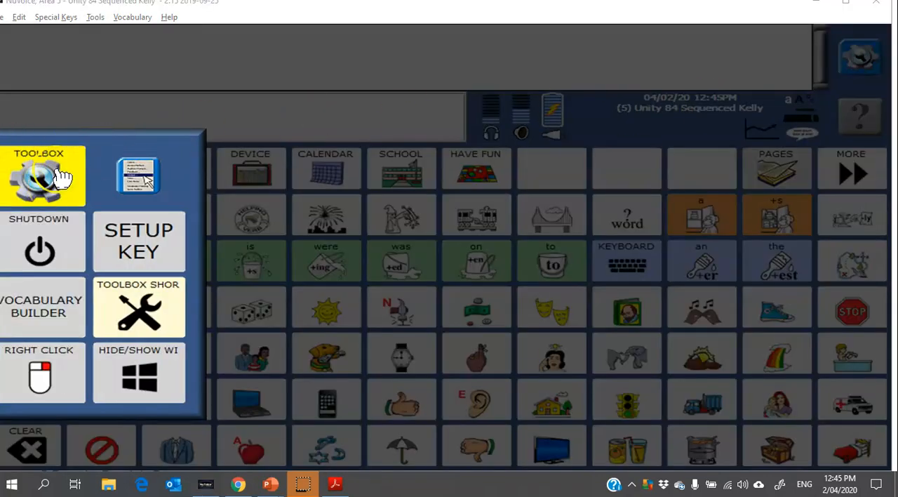
# Open the Toolbox menu from the vocabulary page
pyautogui.click(38, 174)
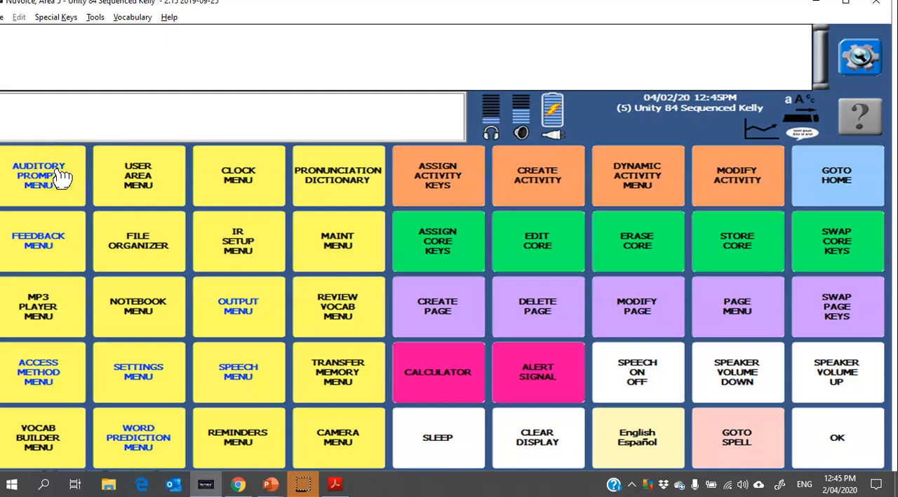
pyautogui.moveTo(52, 372)
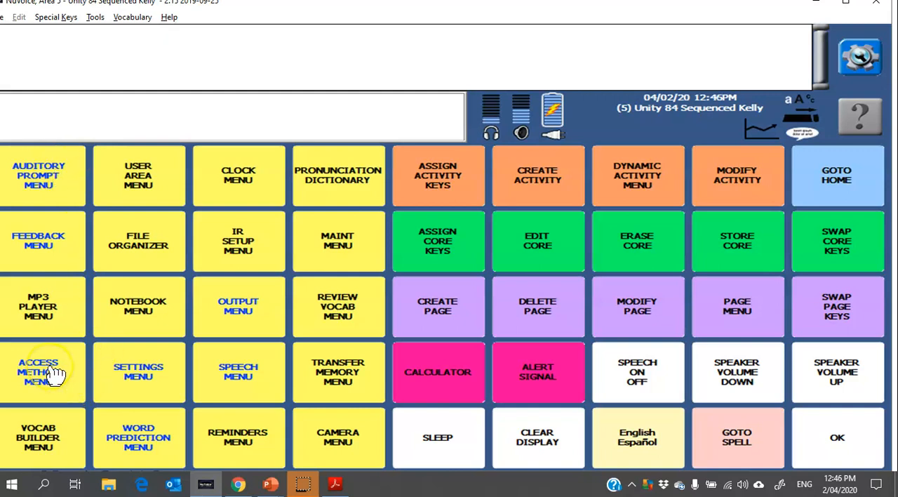
# Open the Access Method menu, showing Touch as the current method
pyautogui.click(38, 371)
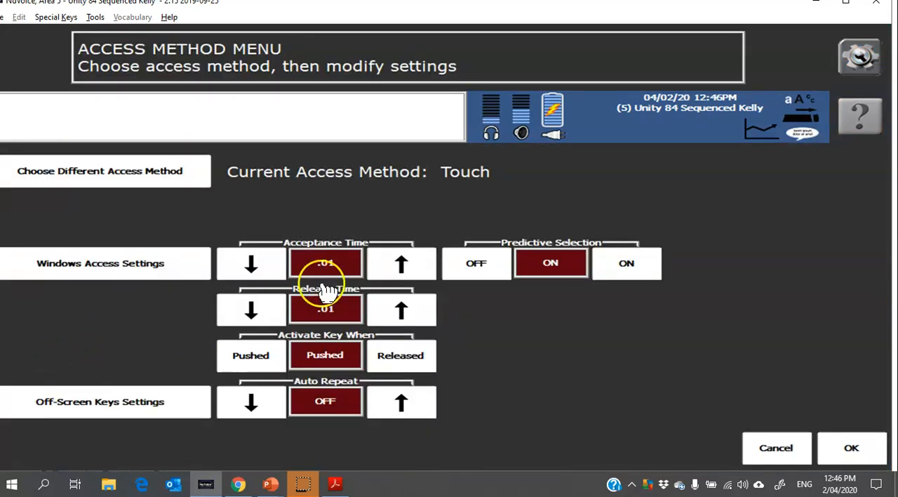
pyautogui.moveTo(509, 186)
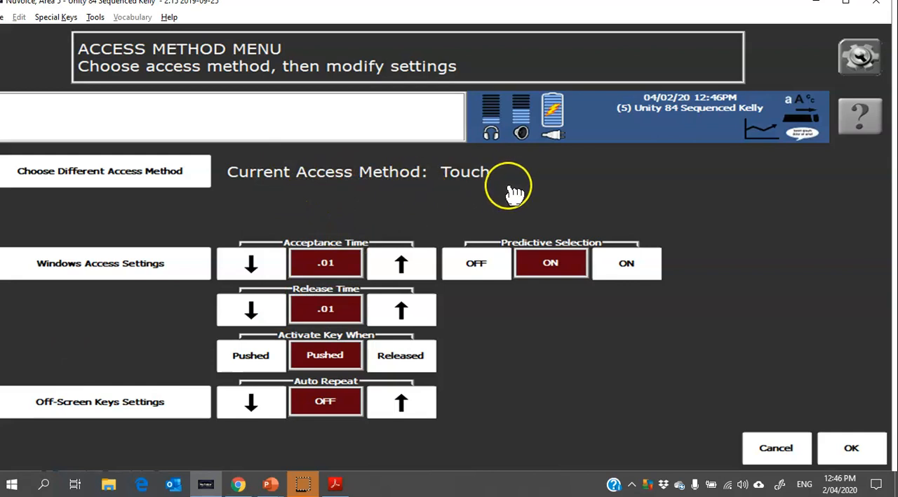
pyautogui.moveTo(401, 291)
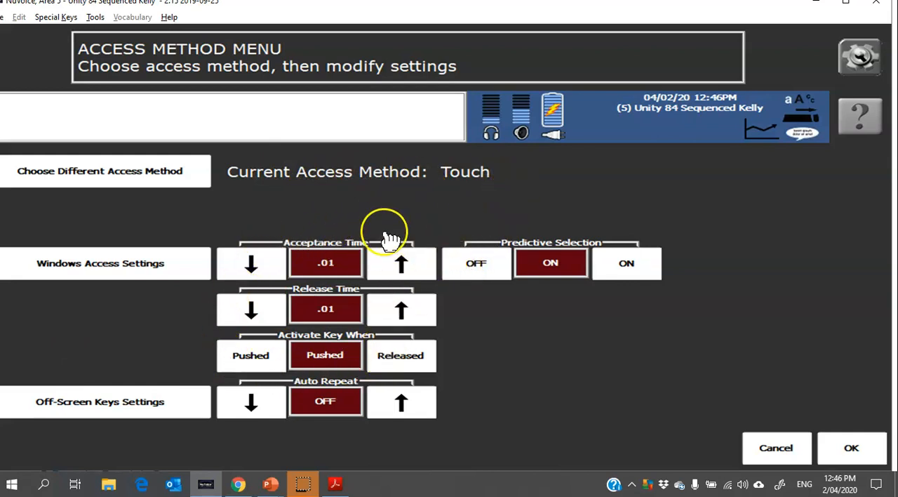
pyautogui.moveTo(393, 238)
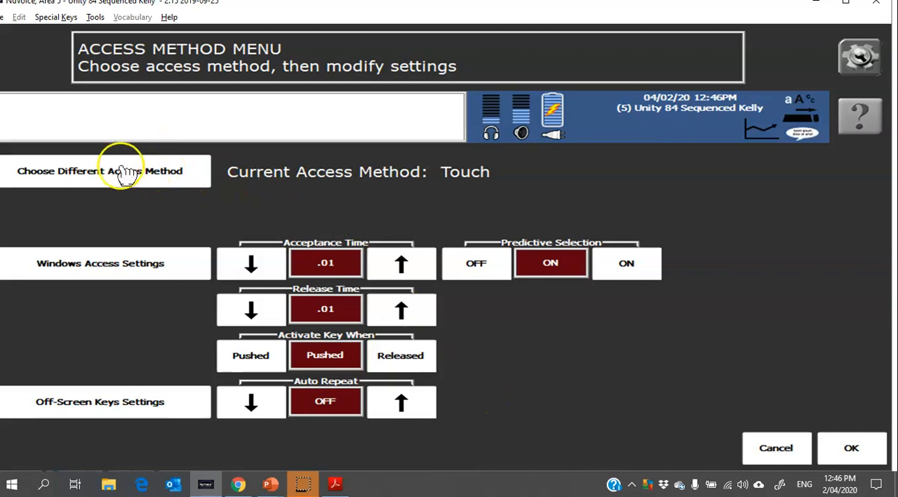
pyautogui.click(99, 171)
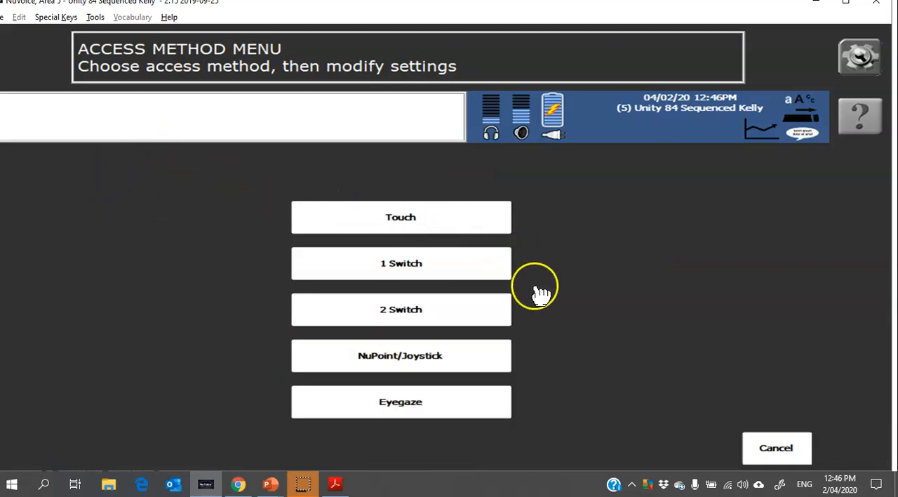
pyautogui.moveTo(512, 266)
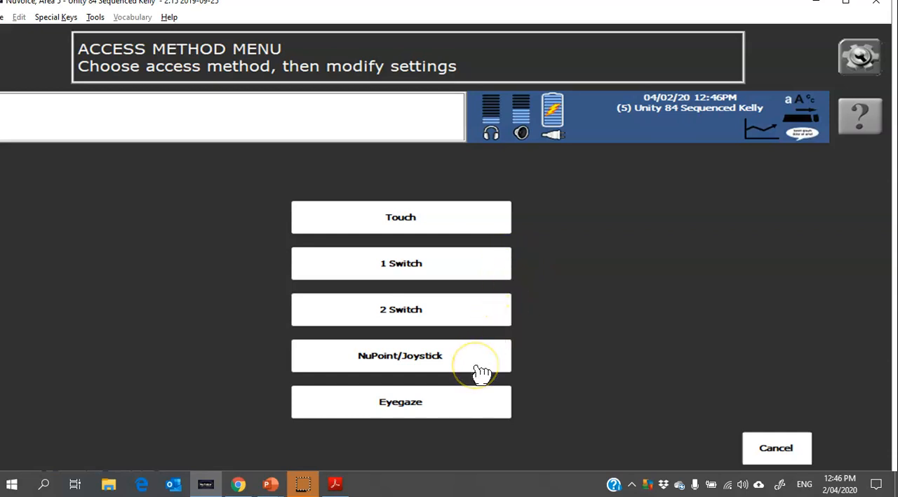
pyautogui.moveTo(480, 428)
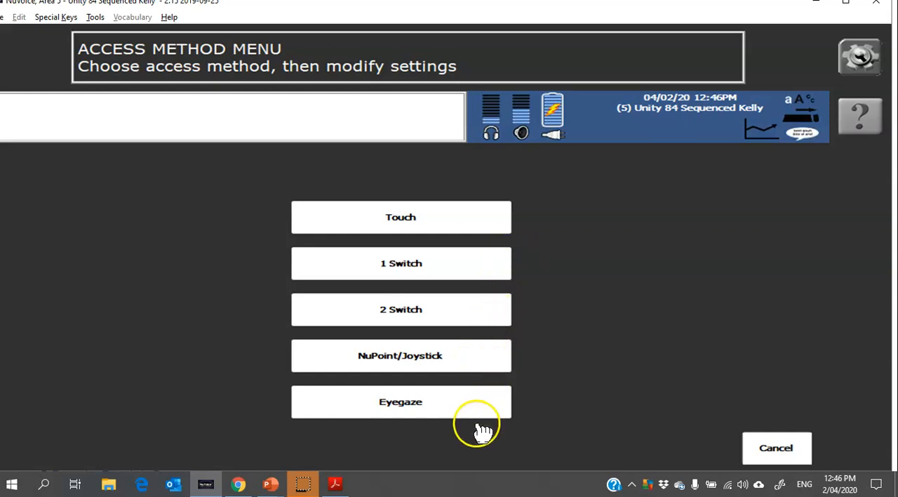
pyautogui.moveTo(570, 293)
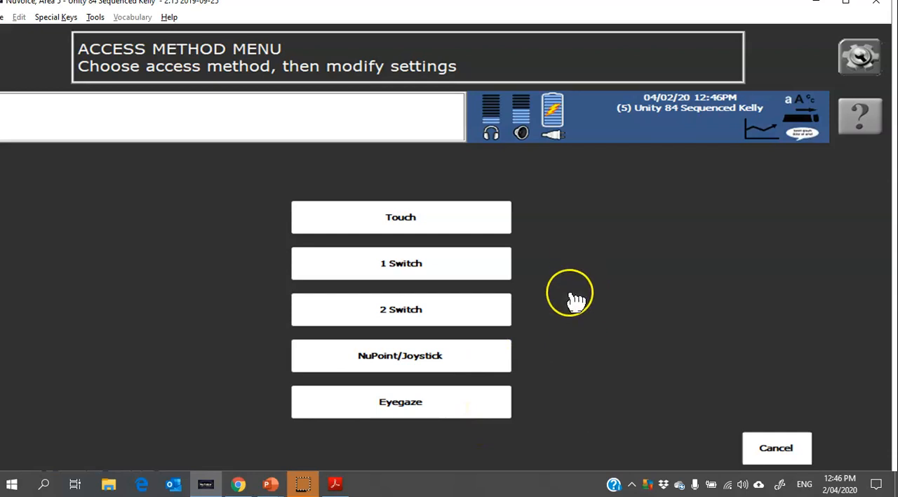
pyautogui.moveTo(691, 424)
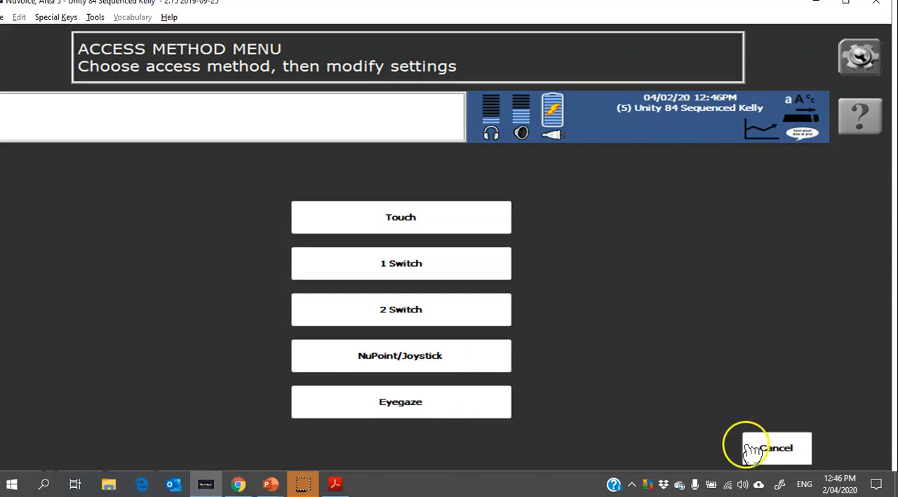
pyautogui.click(400, 216)
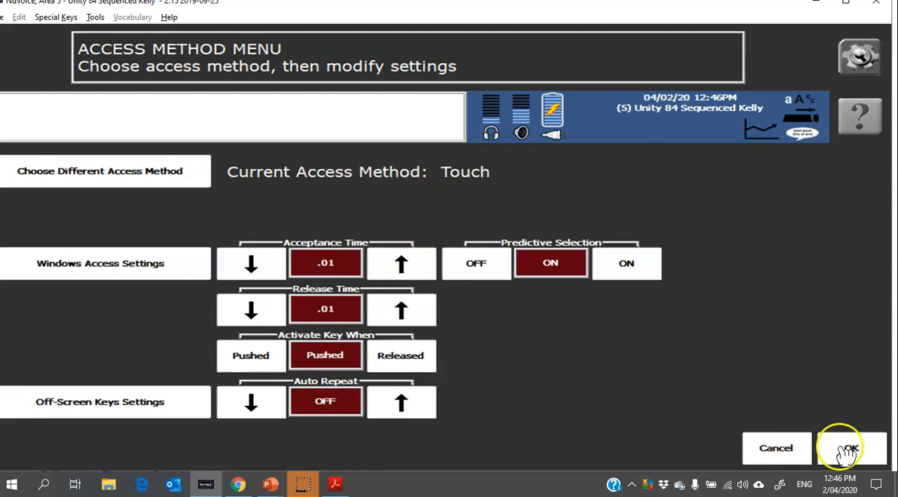
pyautogui.click(850, 448)
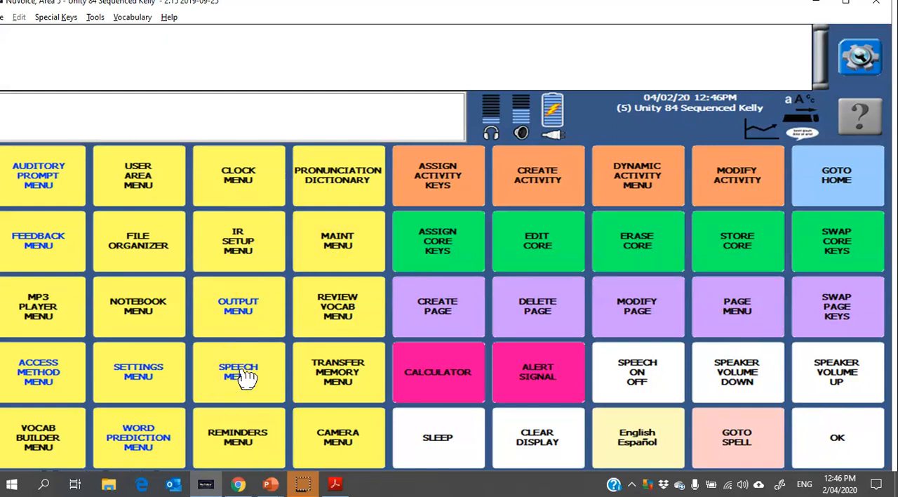
pyautogui.click(238, 372)
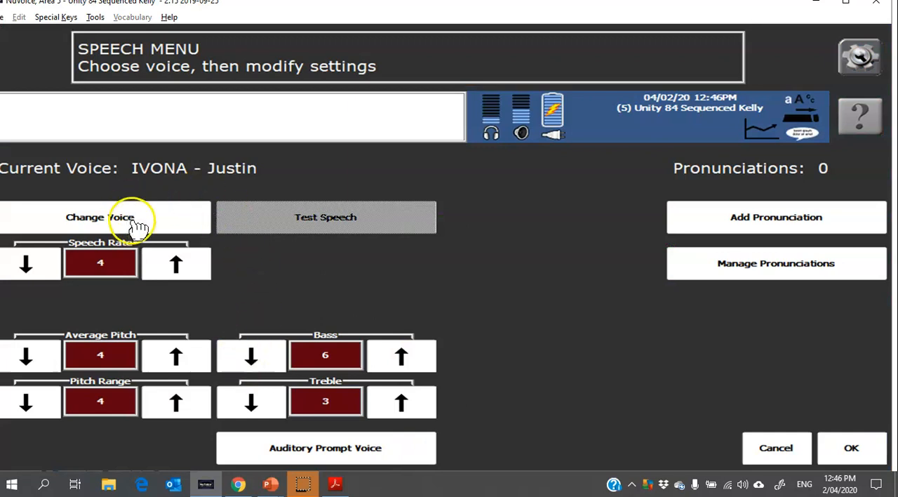
pyautogui.moveTo(148, 225)
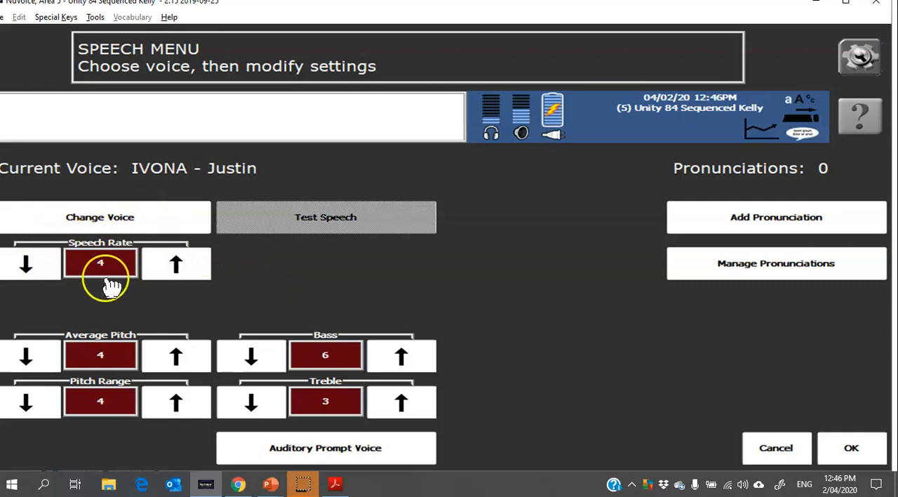
pyautogui.moveTo(117, 301)
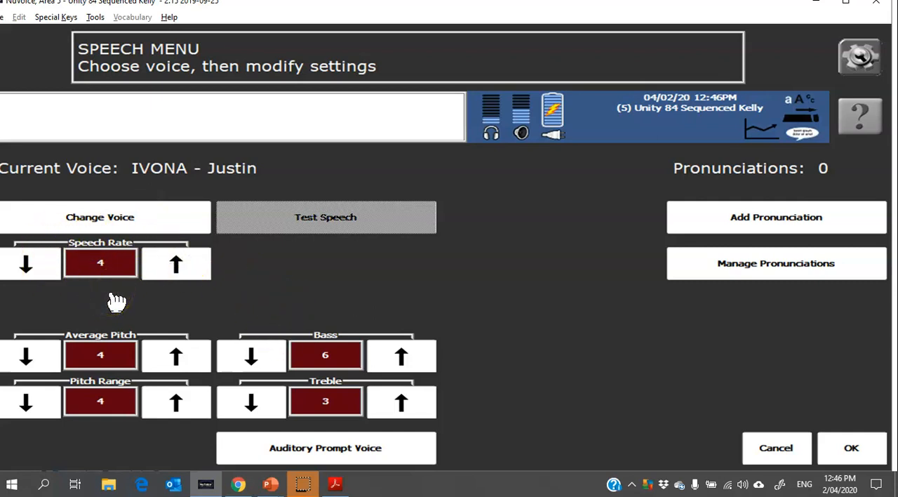
pyautogui.moveTo(677, 157)
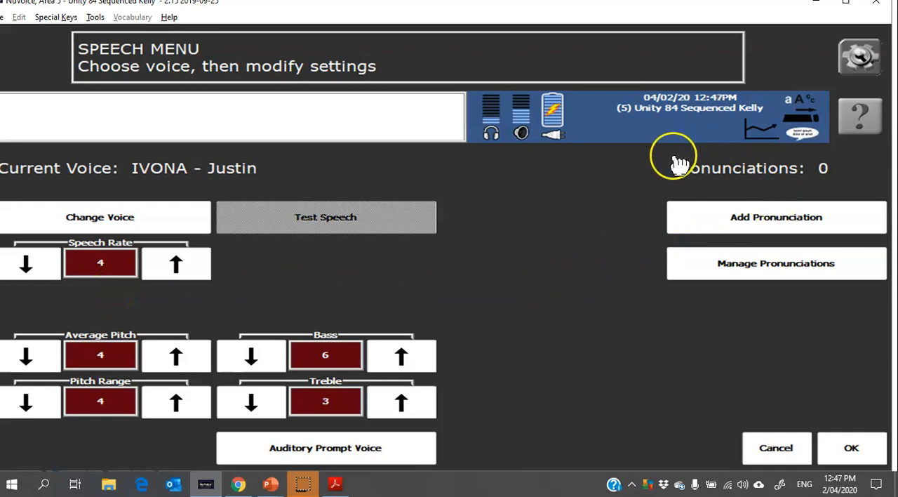
pyautogui.moveTo(776, 287)
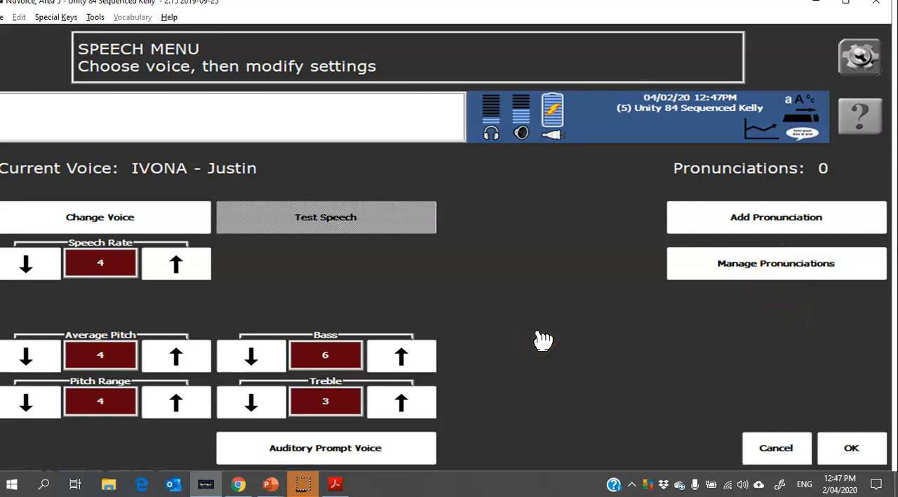
pyautogui.moveTo(559, 298)
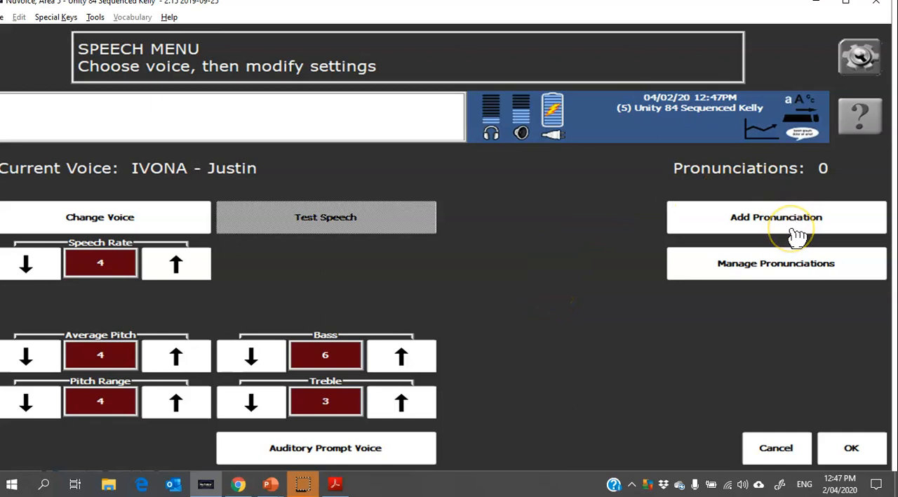
pyautogui.moveTo(859, 442)
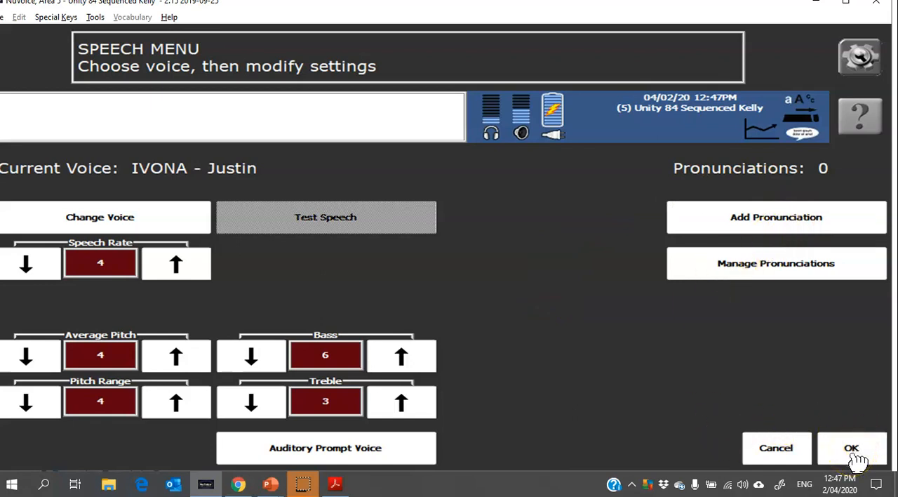
# Close speech settings and search the word finder for 'help'
pyautogui.click(851, 448)
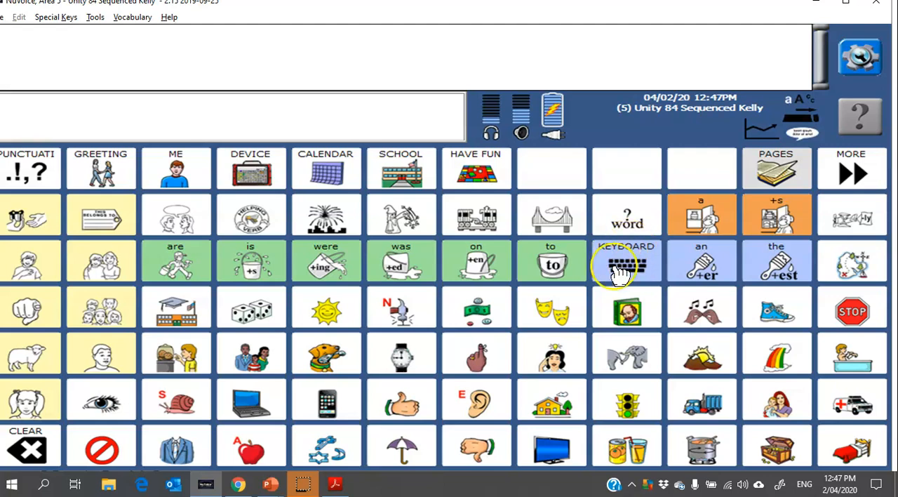
pyautogui.click(626, 261)
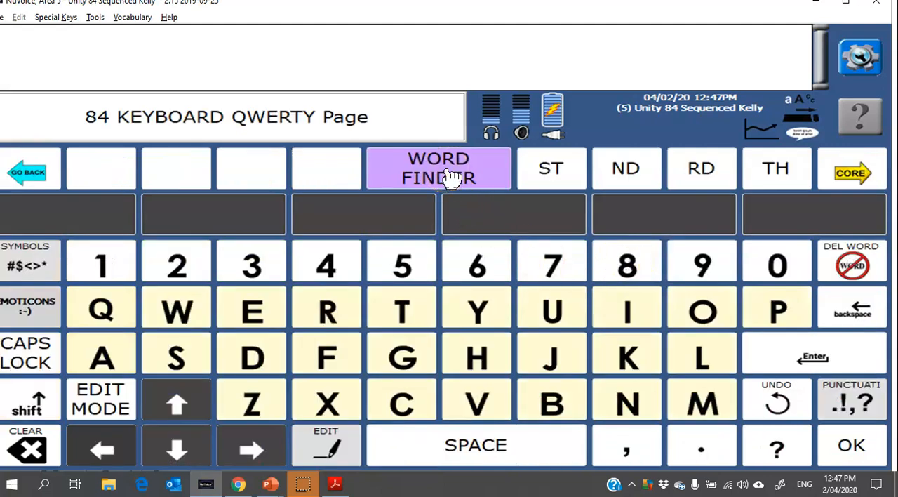
pyautogui.click(438, 168)
pyautogui.write('help')
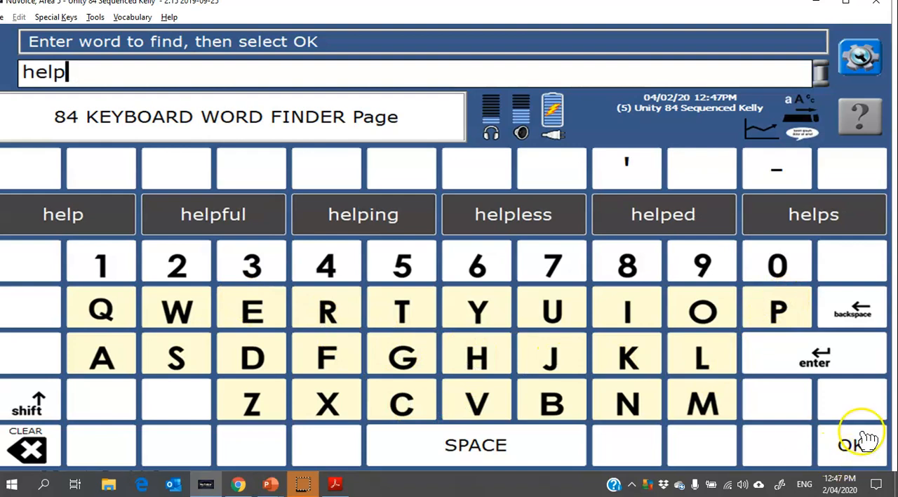
pyautogui.click(851, 445)
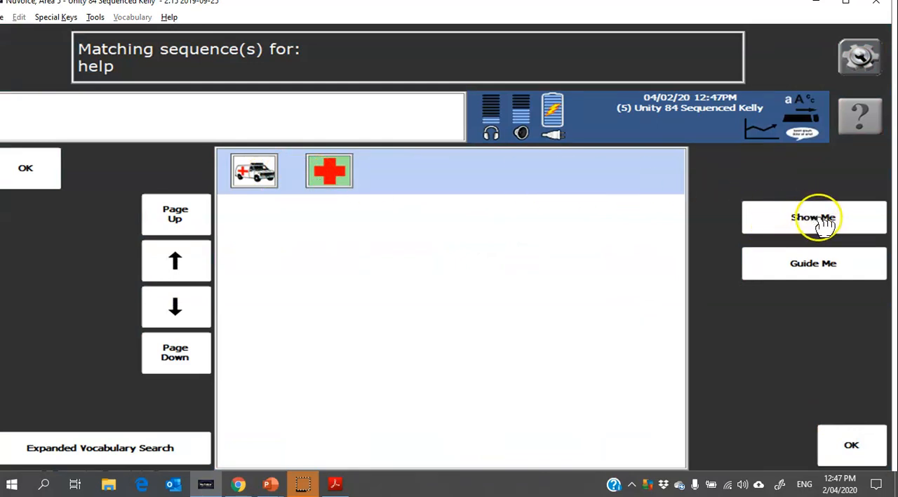
pyautogui.moveTo(821, 266)
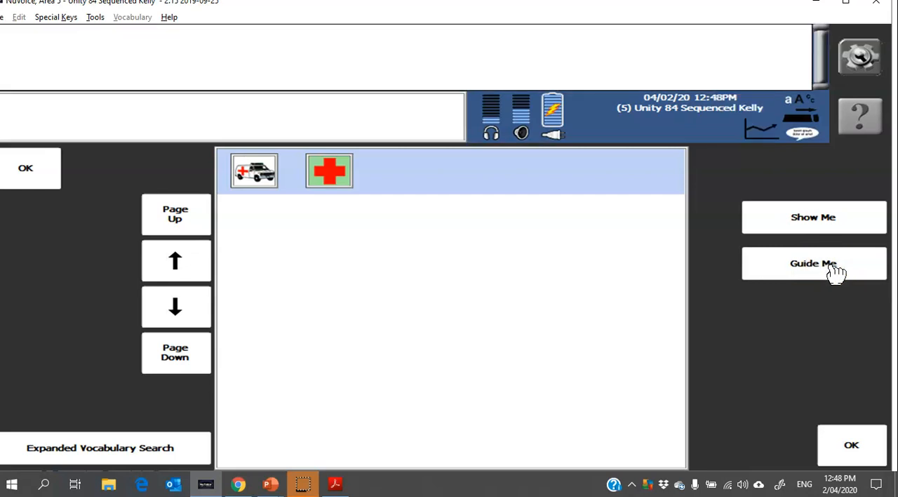
# Follow the Guide Me ambulance-then-help sequence to say help, then clear the message
pyautogui.click(813, 263)
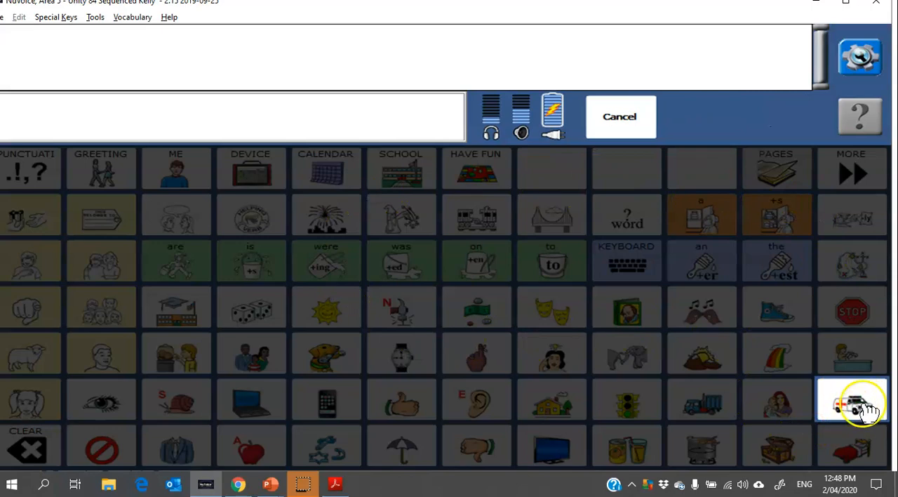
pyautogui.click(851, 400)
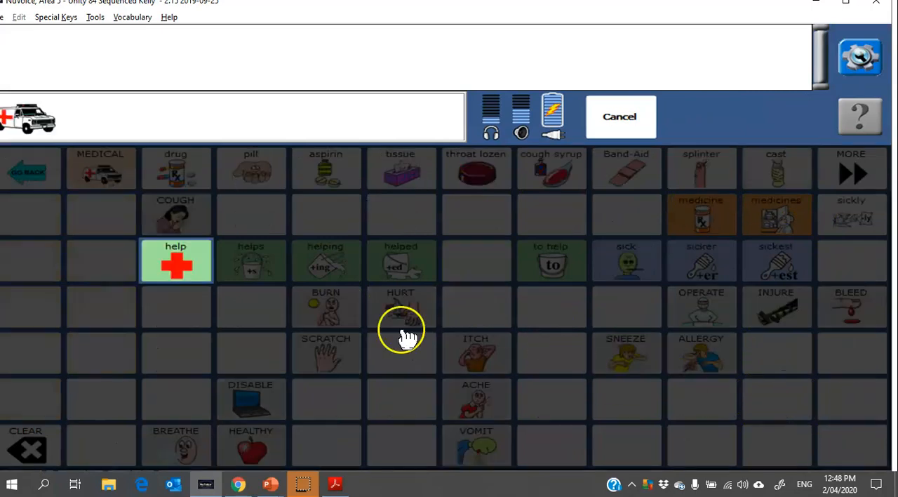
pyautogui.click(175, 260)
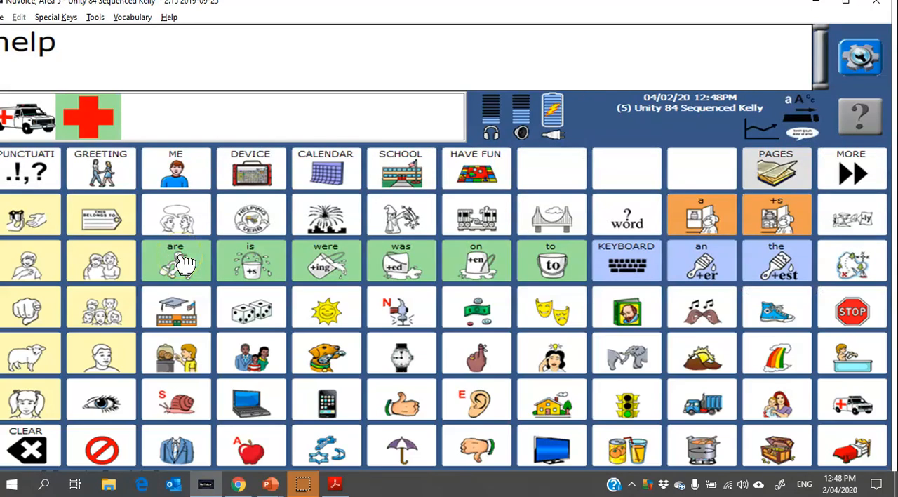
pyautogui.moveTo(30, 448)
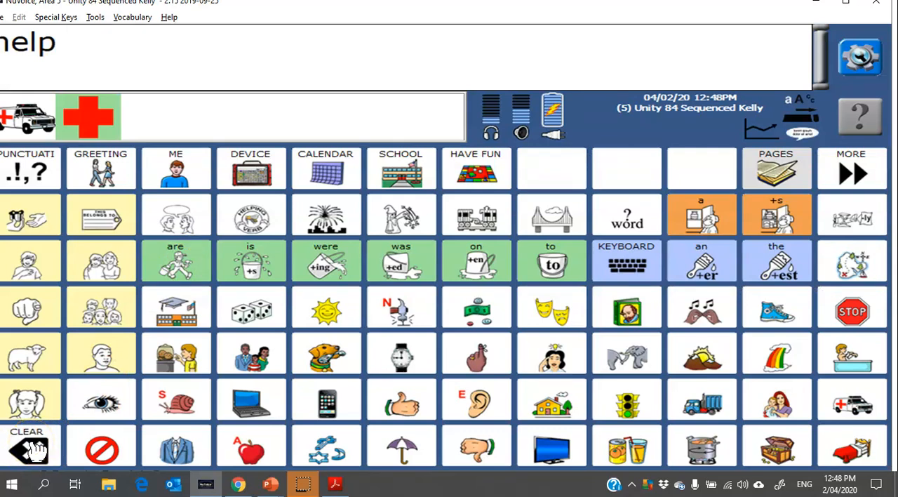
pyautogui.click(27, 448)
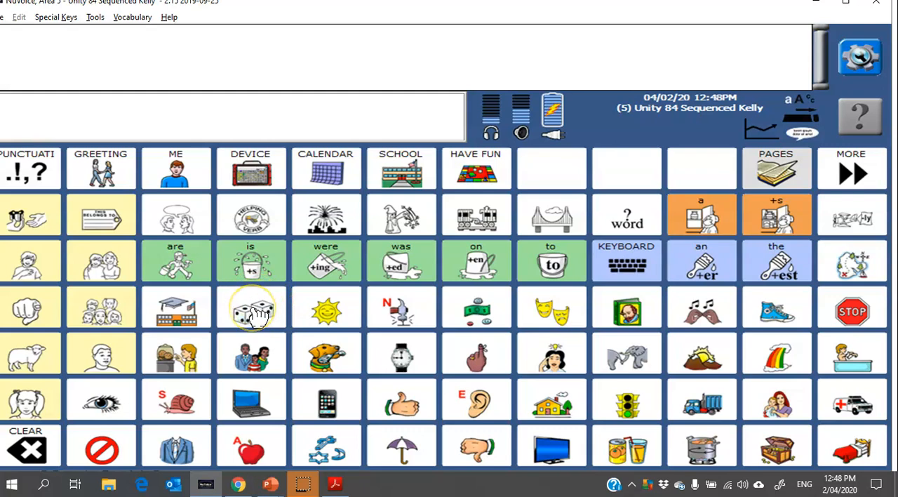
# Open the games category via the dice key, then the MY GAMES page
pyautogui.click(250, 309)
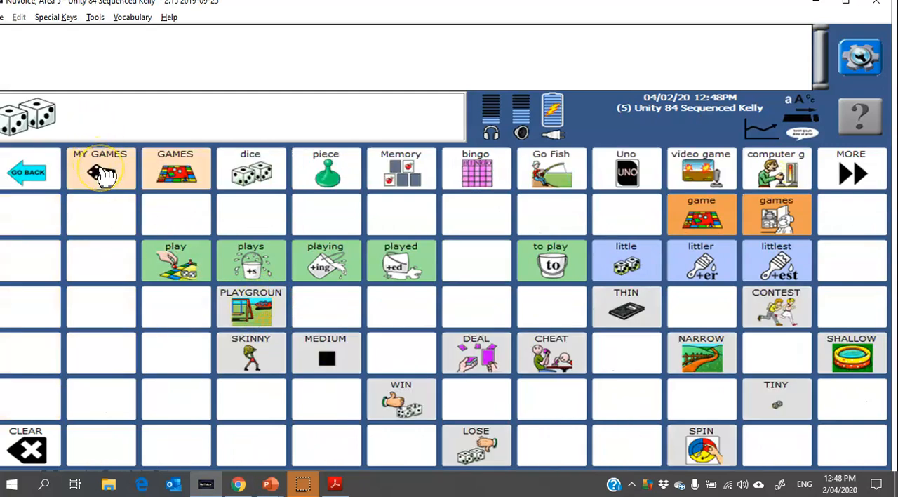
pyautogui.click(100, 168)
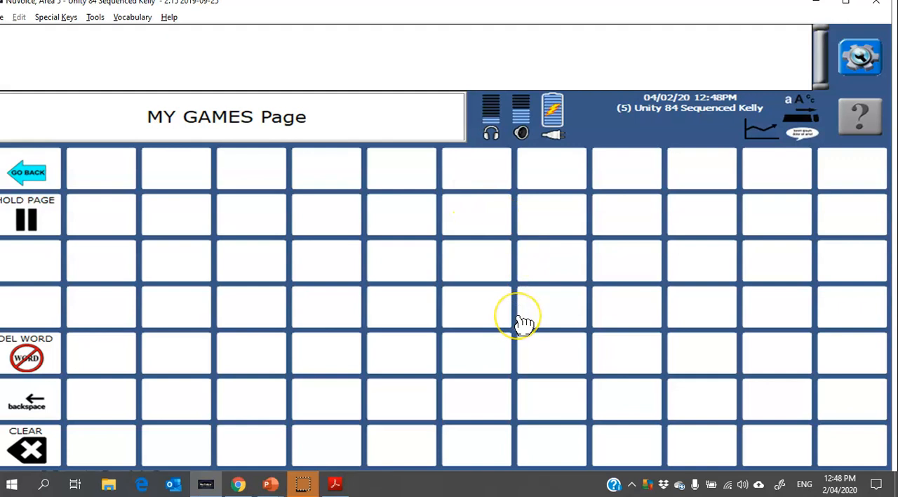
pyautogui.moveTo(540, 329)
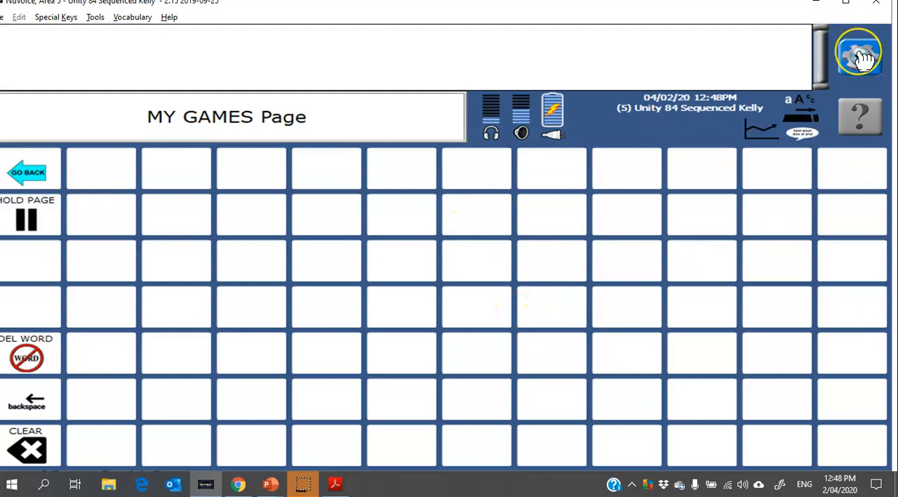
# Select a blank MY GAMES key with Toolbox Shortcut and start changing its icon
pyautogui.click(860, 55)
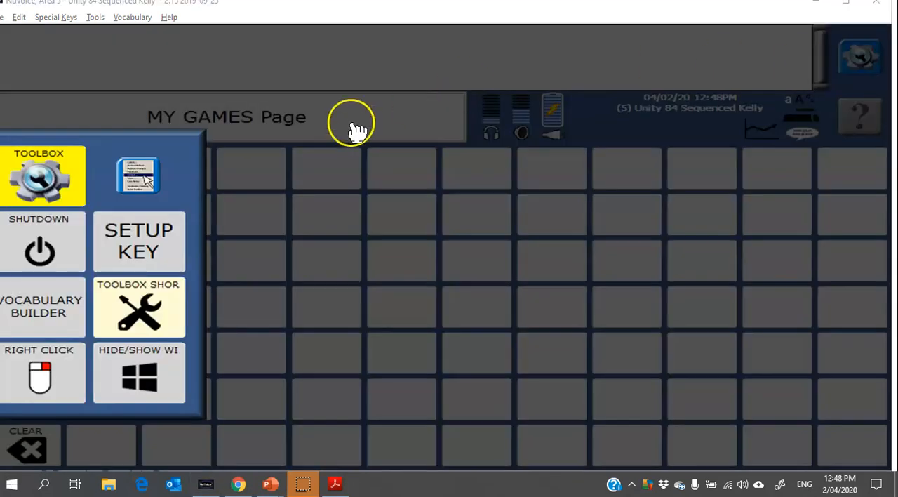
pyautogui.click(138, 240)
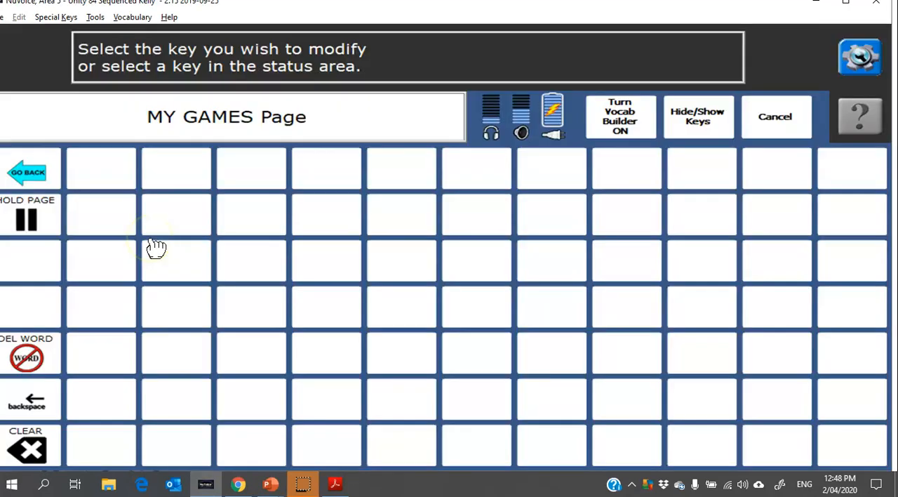
pyautogui.moveTo(181, 176)
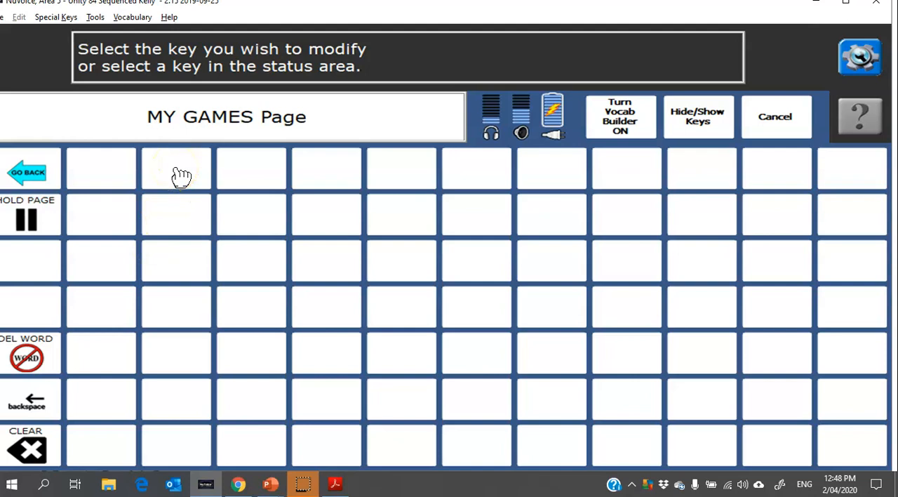
pyautogui.click(176, 168)
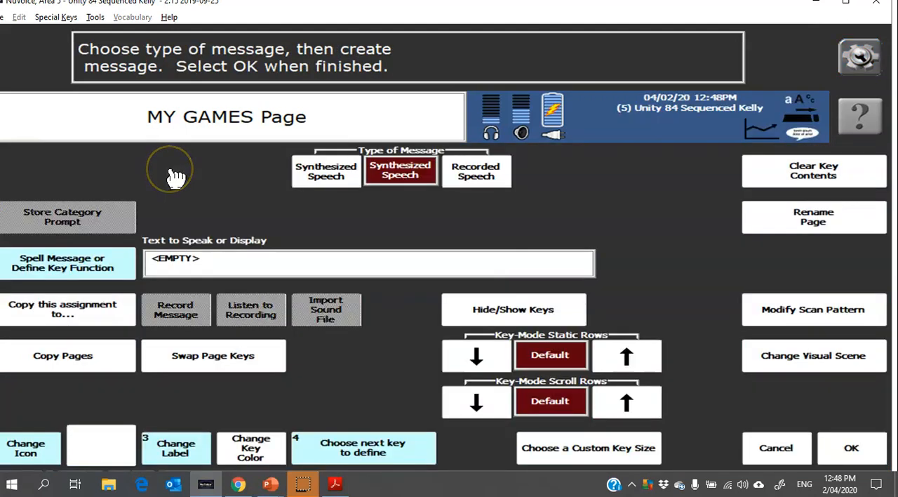
pyautogui.moveTo(28, 447)
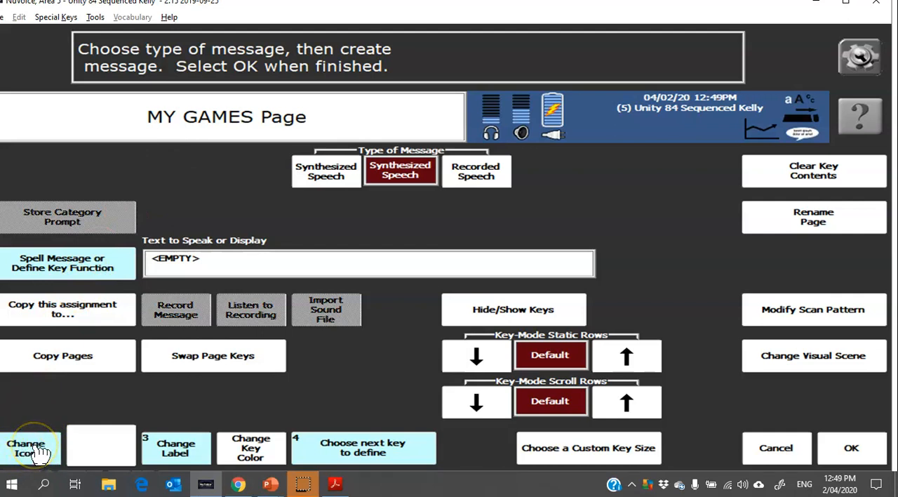
pyautogui.click(26, 447)
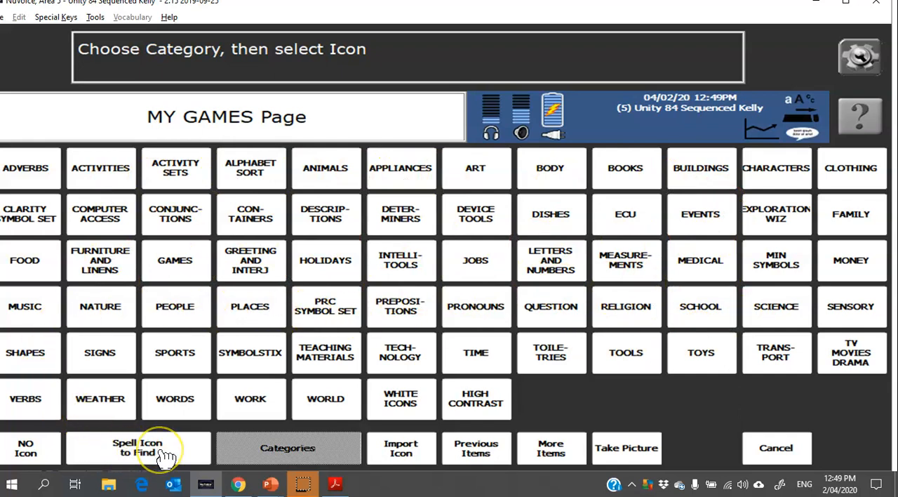
# Search icons by name for 'hippo' to list the hippo pictures
pyautogui.click(139, 447)
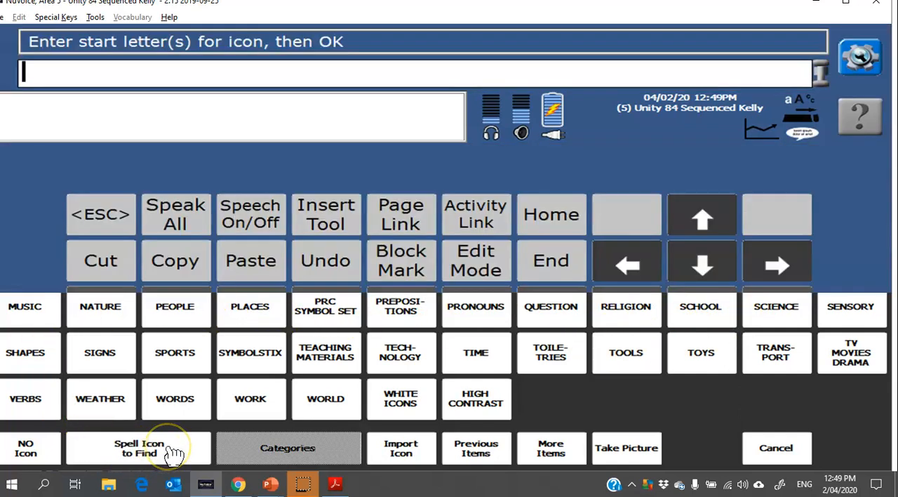
pyautogui.write('hippo')
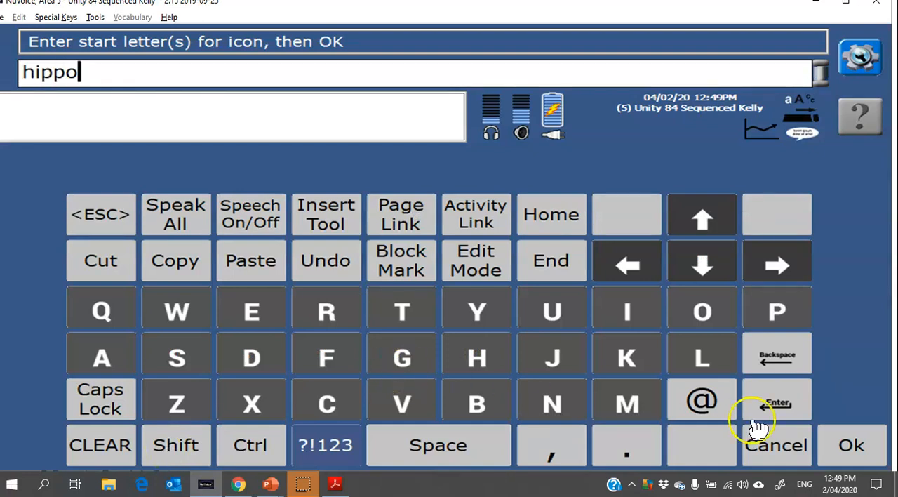
pyautogui.click(851, 444)
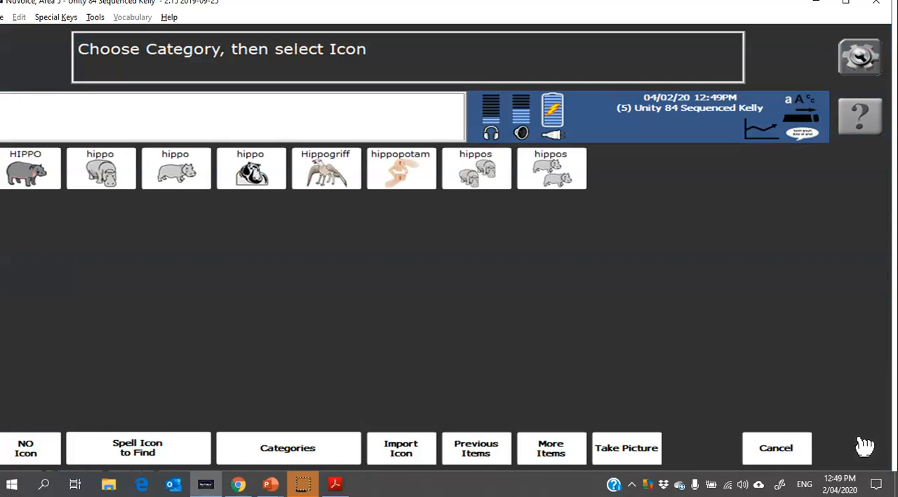
pyautogui.moveTo(462, 257)
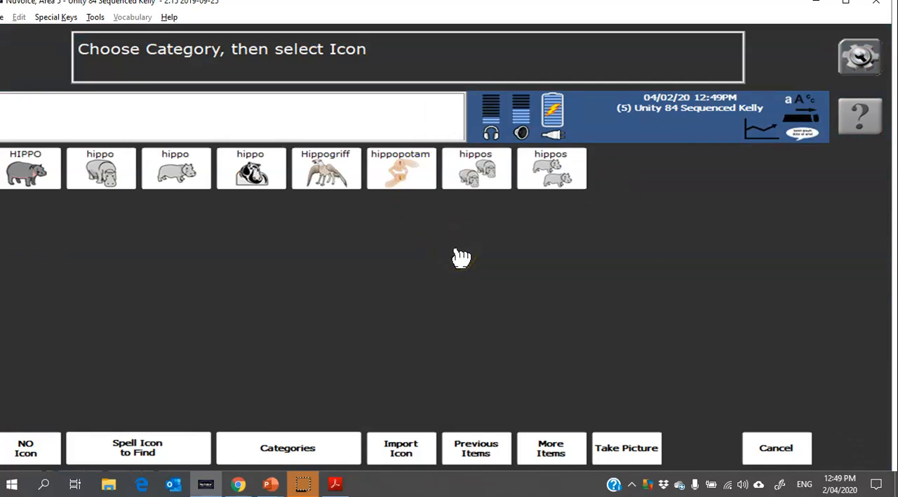
pyautogui.moveTo(461, 266)
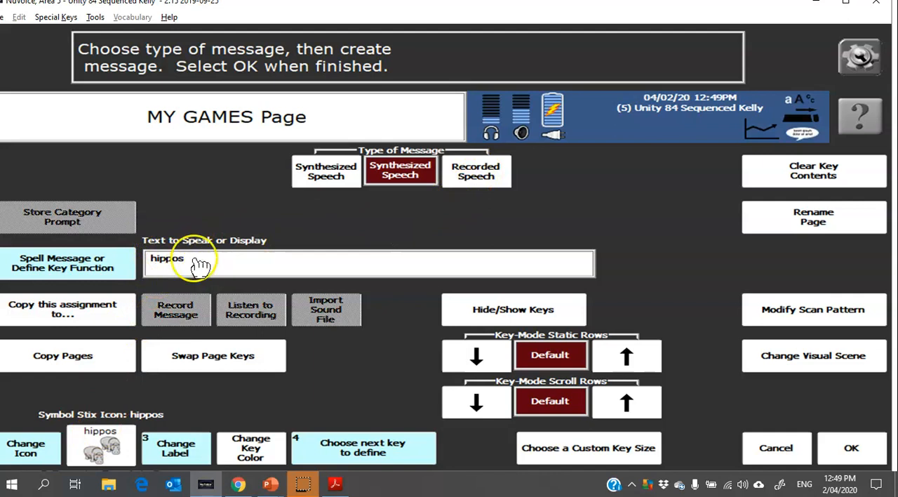
pyautogui.moveTo(200, 288)
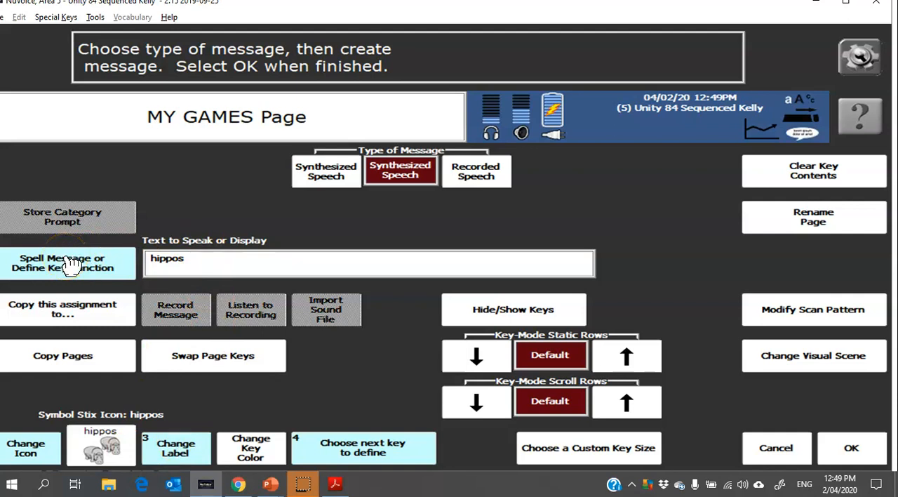
# Set the Hippo key's spoken message to 'Hungry Hungry Hippo'
pyautogui.click(68, 262)
pyautogui.write('Hungry Hungry Hippo')
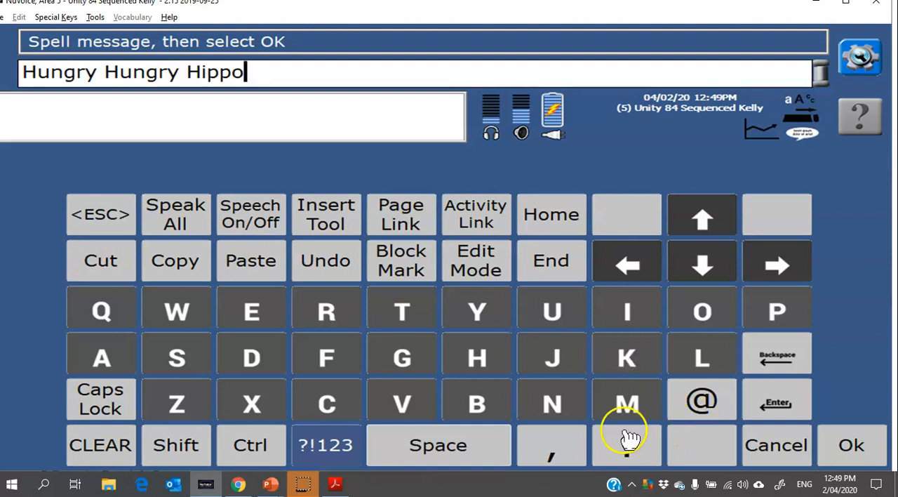
pyautogui.moveTo(851, 445)
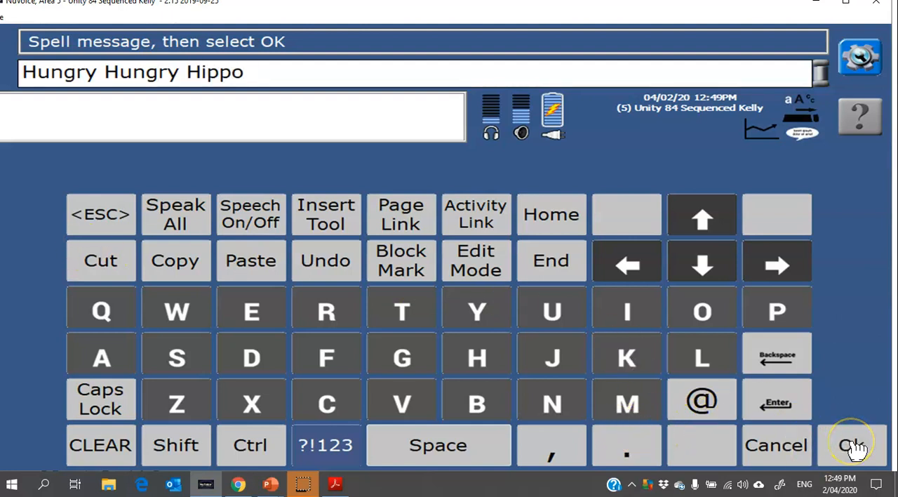
pyautogui.click(852, 445)
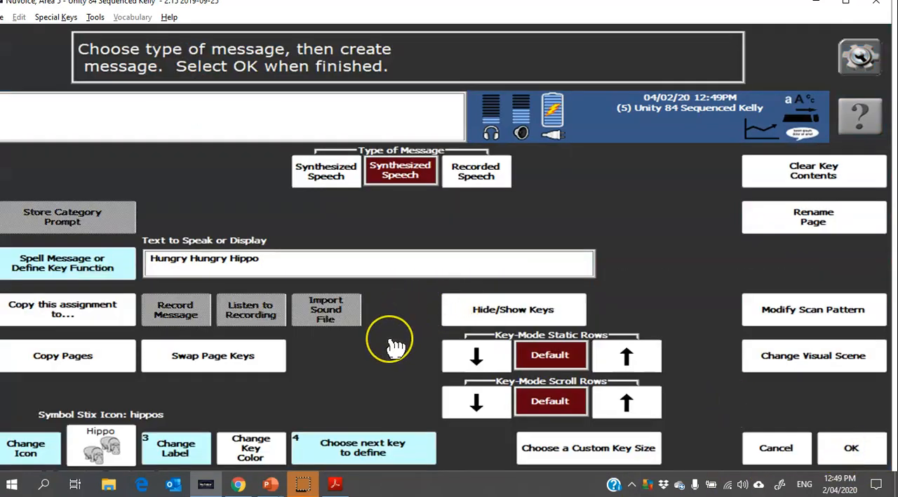
pyautogui.moveTo(754, 389)
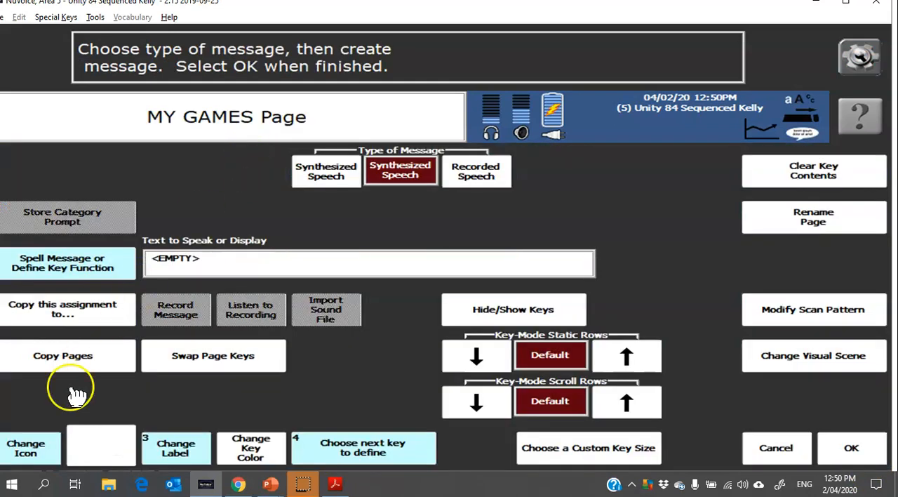
pyautogui.moveTo(95, 270)
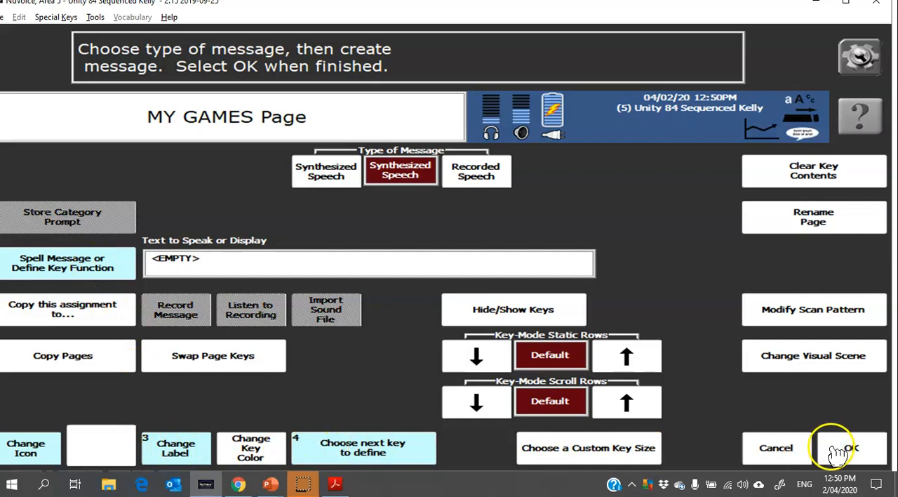
# Confirm the MY GAMES Hippo key speaks 'Hungry Hungry Hippo', then open the names page
pyautogui.click(851, 447)
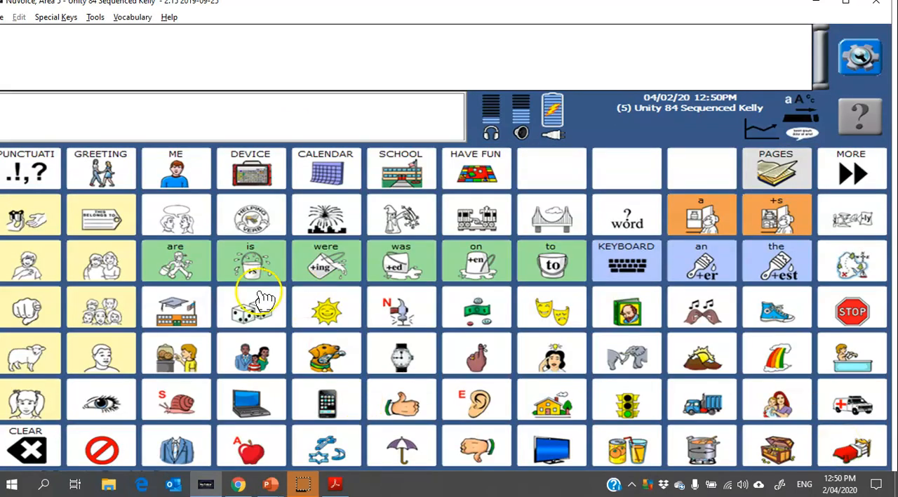
pyautogui.click(476, 169)
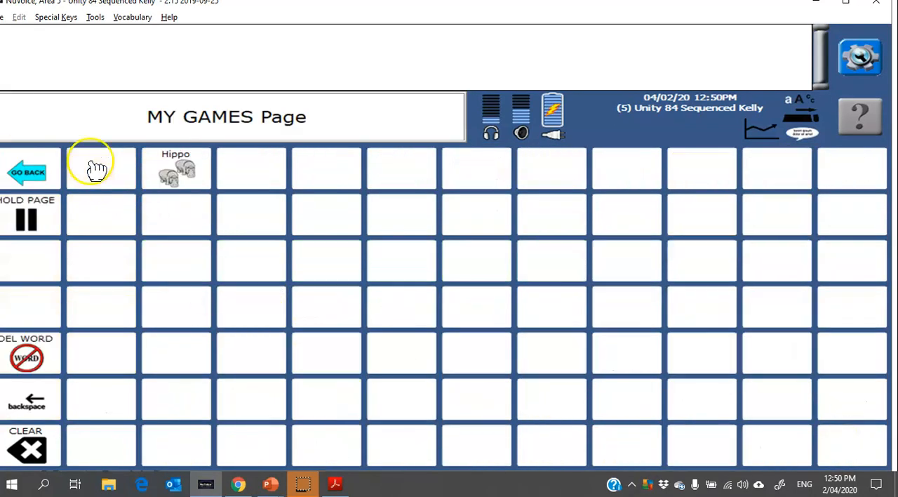
pyautogui.click(175, 169)
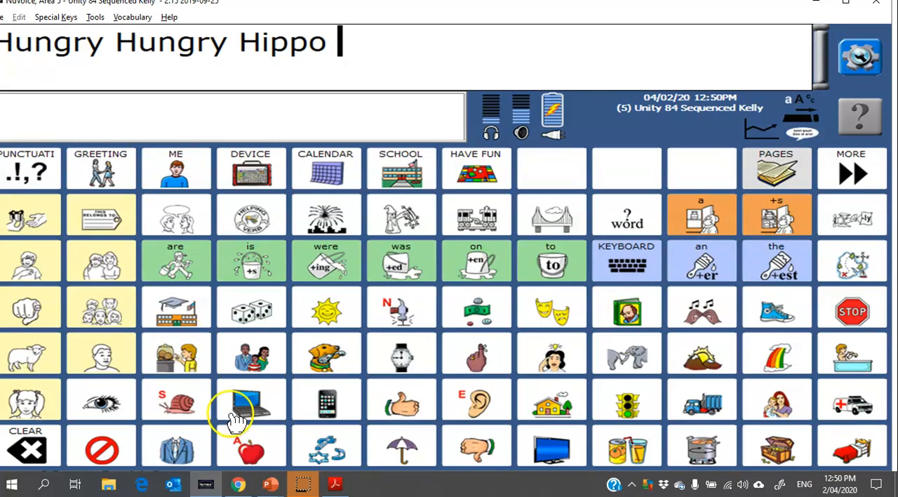
pyautogui.click(26, 445)
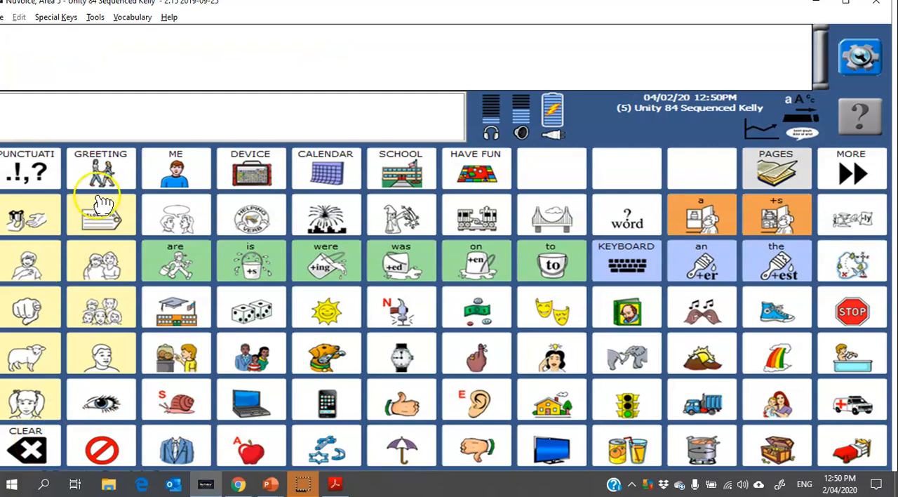
pyautogui.click(100, 169)
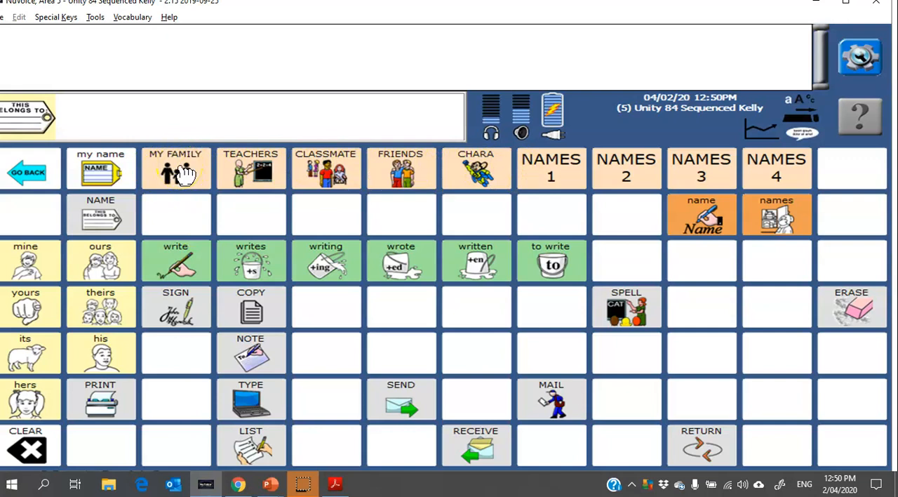
pyautogui.click(176, 168)
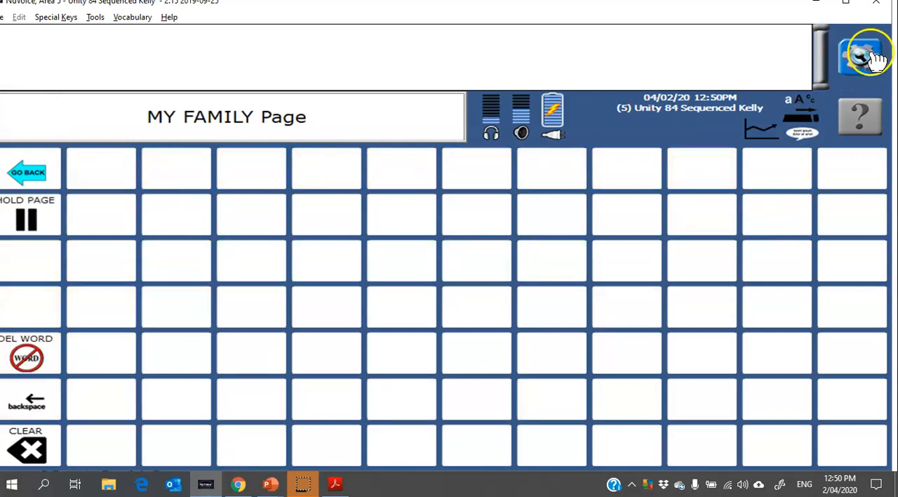
pyautogui.click(865, 55)
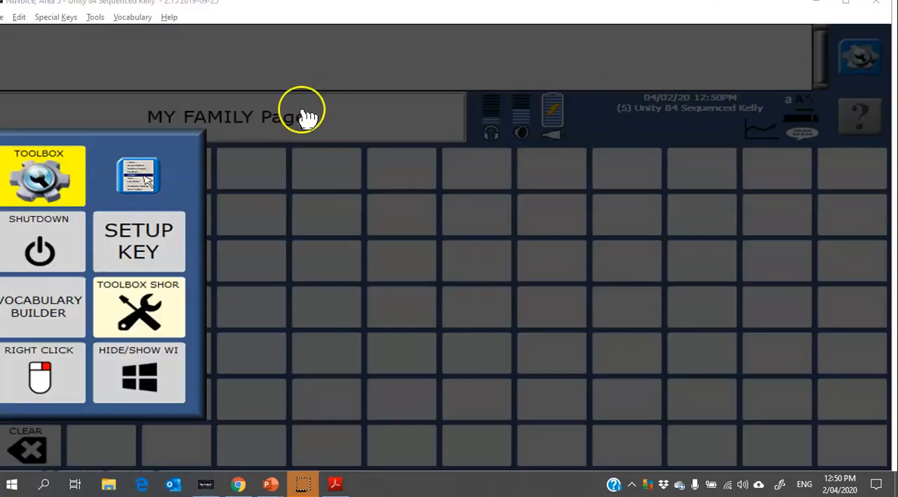
pyautogui.click(139, 241)
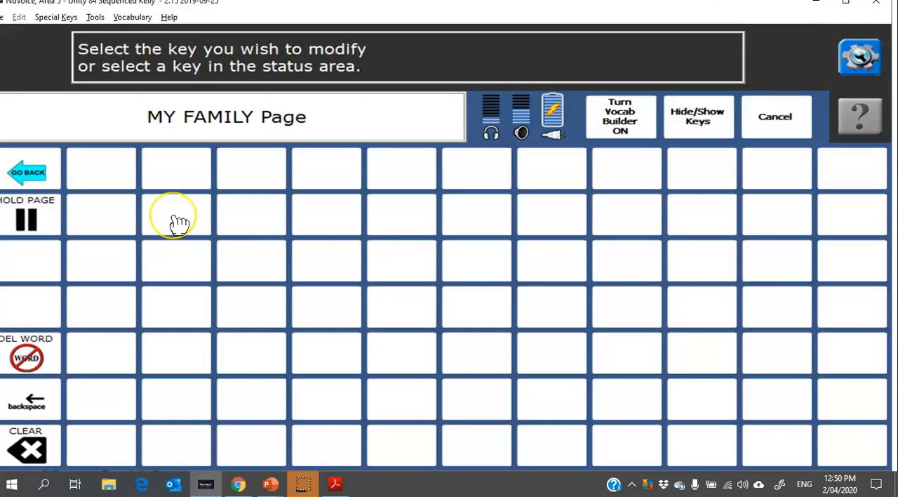
pyautogui.click(175, 214)
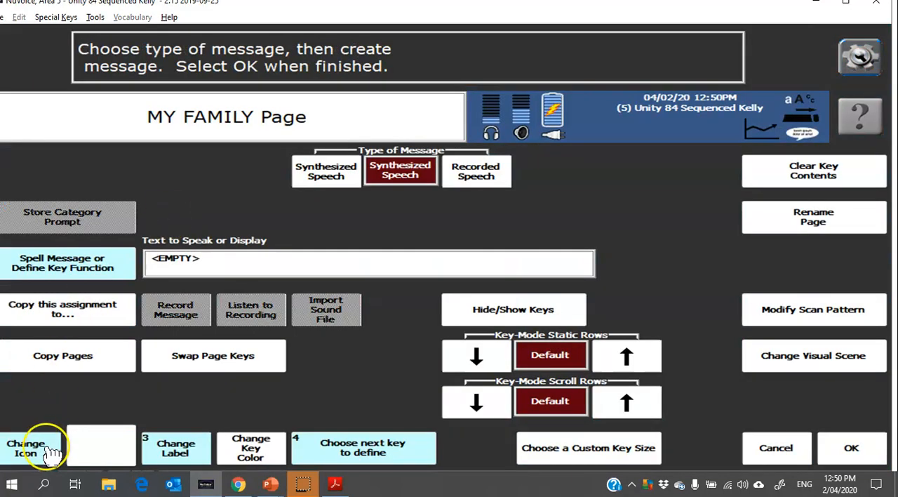
pyautogui.click(26, 447)
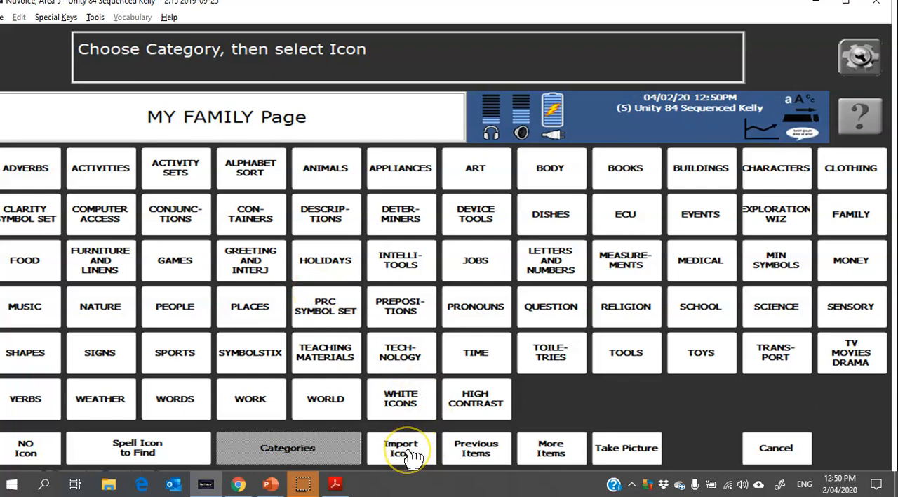
pyautogui.click(400, 447)
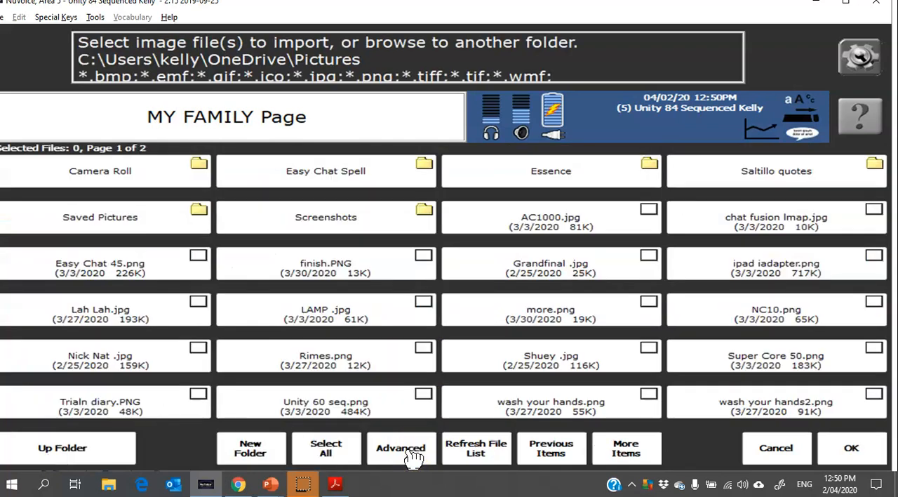
pyautogui.moveTo(308, 344)
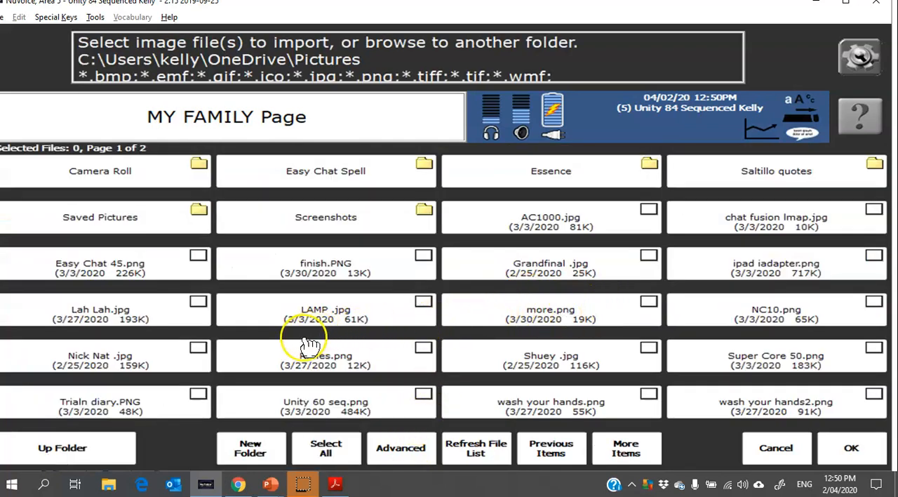
pyautogui.click(198, 347)
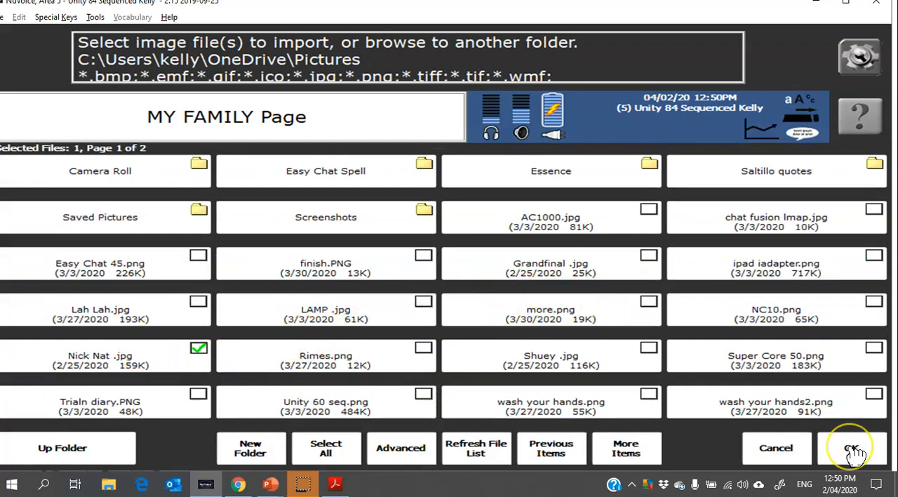
pyautogui.click(851, 447)
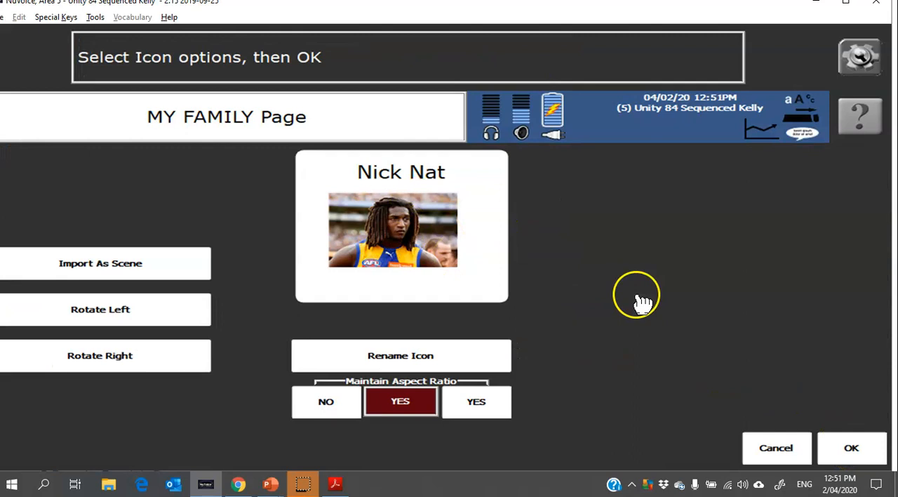
pyautogui.moveTo(851, 453)
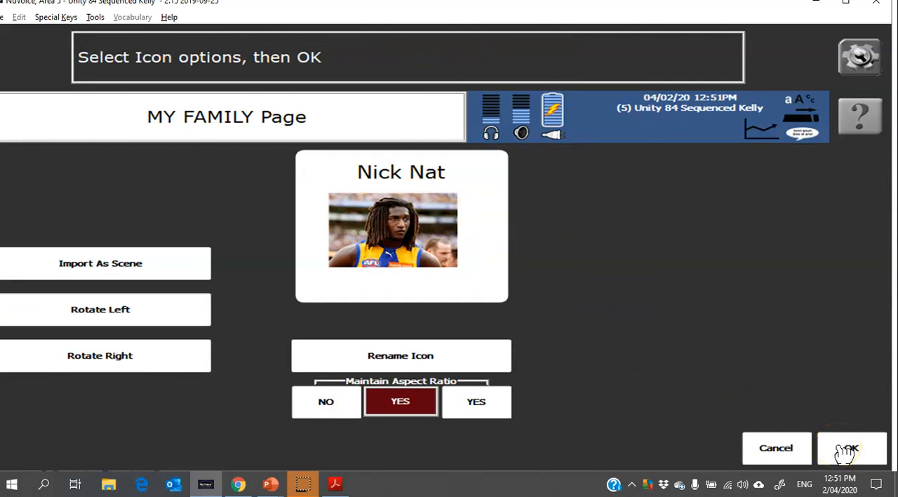
pyautogui.click(851, 447)
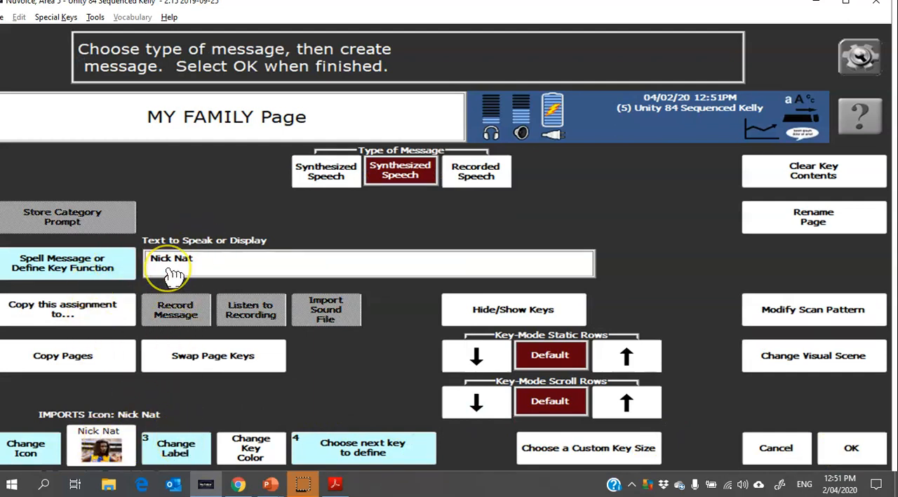
pyautogui.moveTo(102, 270)
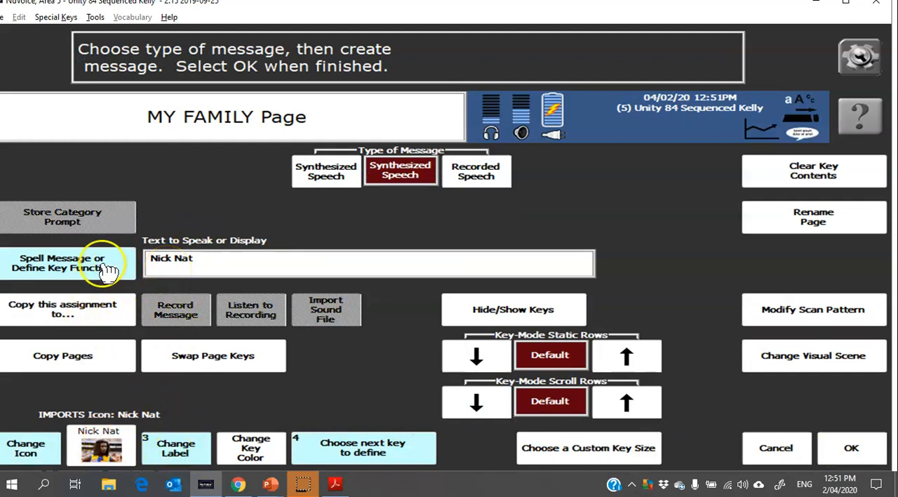
# Respell the key's message as 'Uncle Nick' and save the key
pyautogui.click(63, 263)
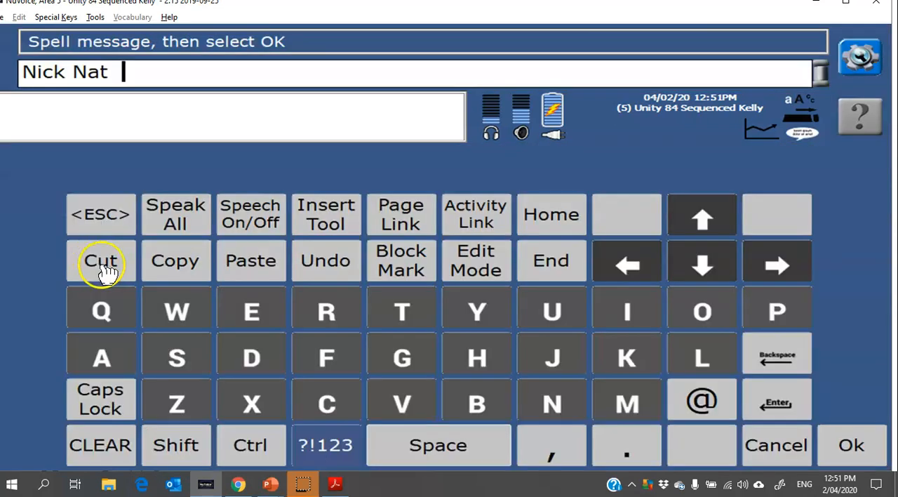
pyautogui.click(101, 260)
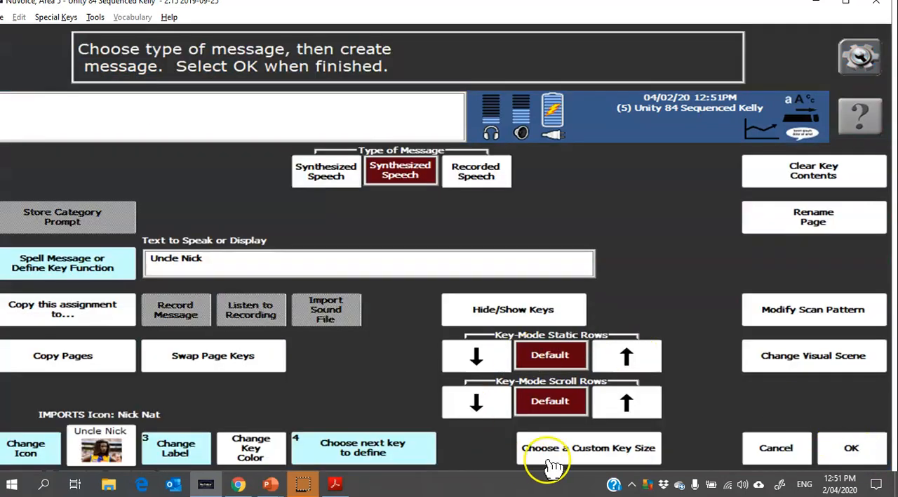
pyautogui.click(851, 448)
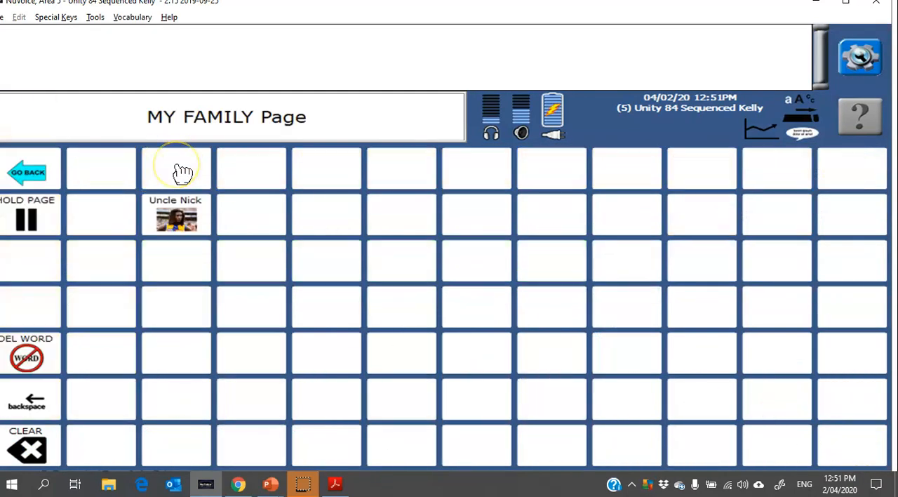
# Leave MY FAMILY, revisit MY GAMES, and return to the main Unity vocabulary page
pyautogui.click(175, 214)
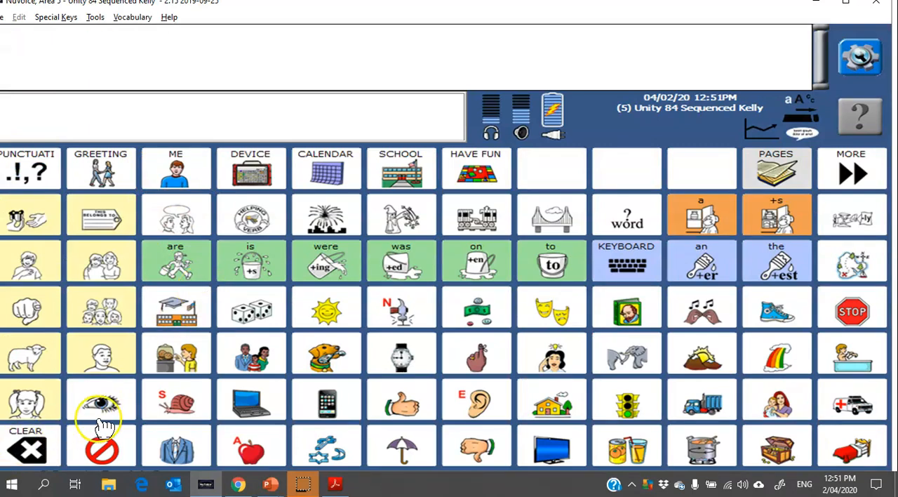
pyautogui.moveTo(267, 400)
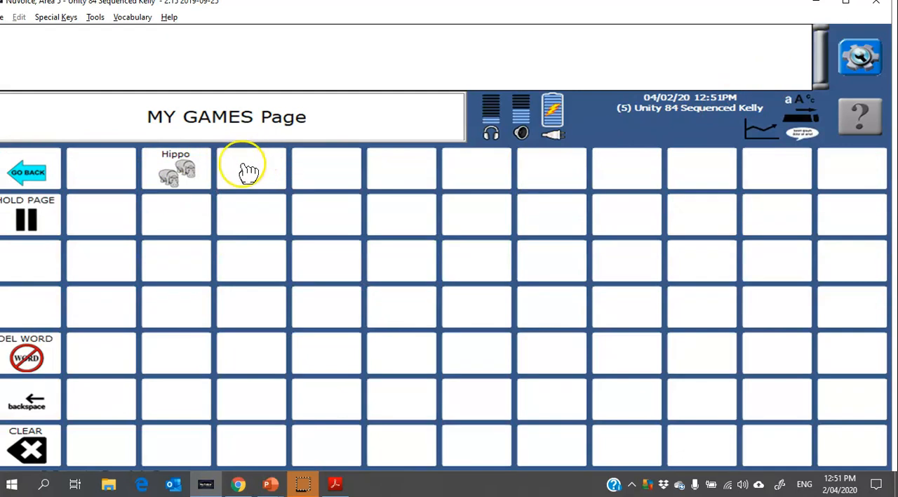
pyautogui.moveTo(261, 174)
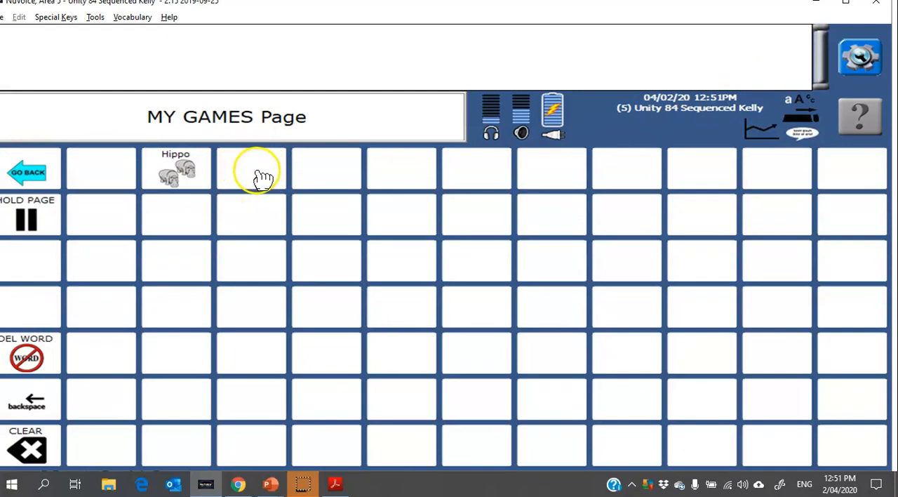
pyautogui.moveTo(791, 50)
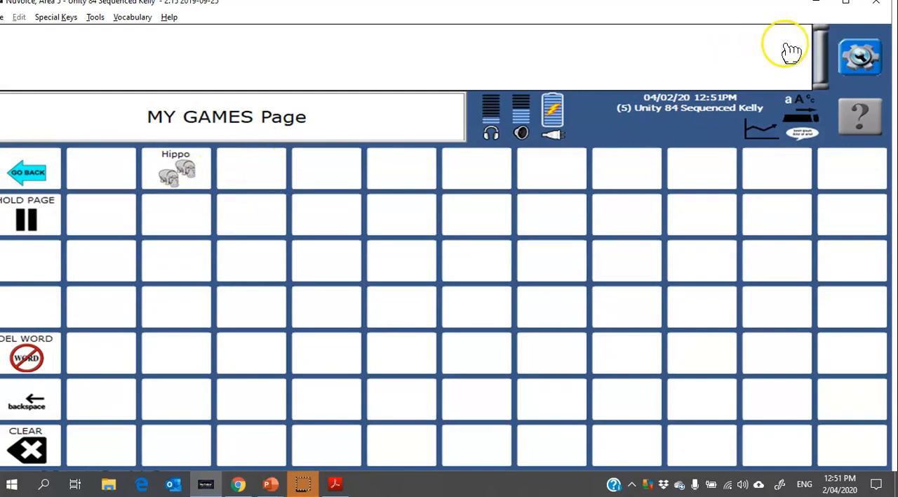
pyautogui.click(859, 56)
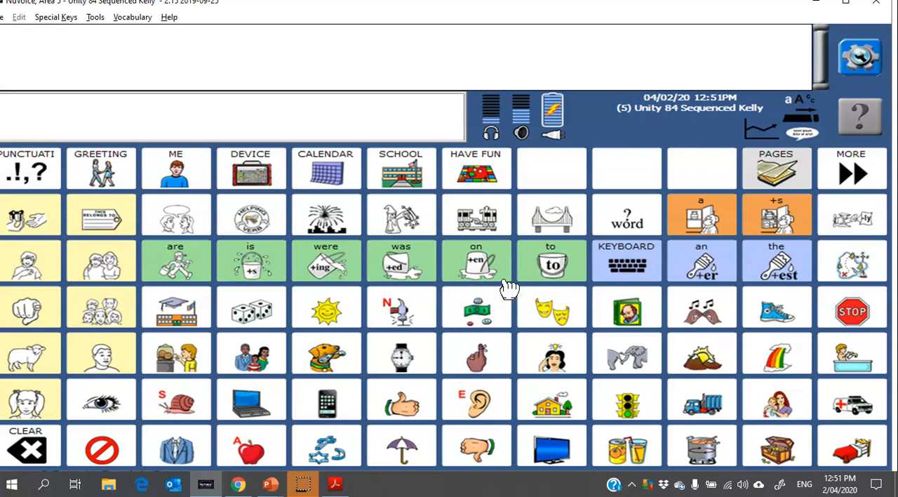
pyautogui.moveTo(870, 56)
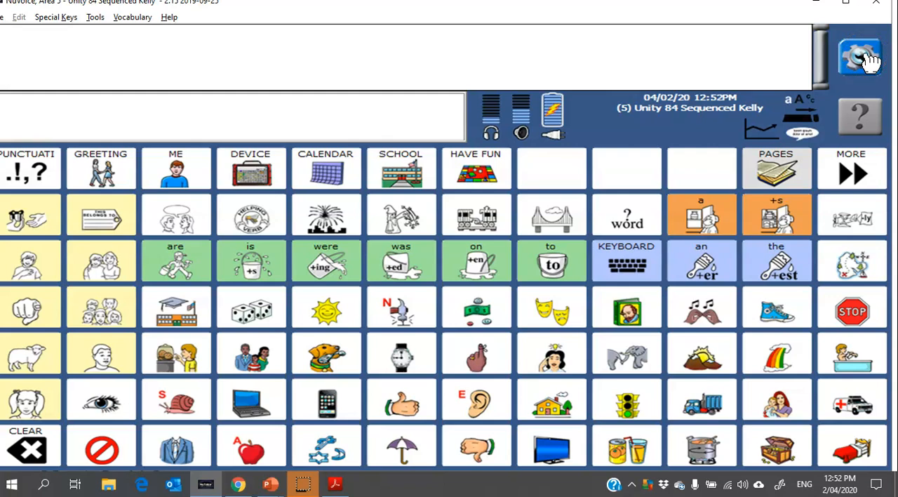
# Open the Clock Menu from the toolbox to check it, then close it
pyautogui.click(860, 58)
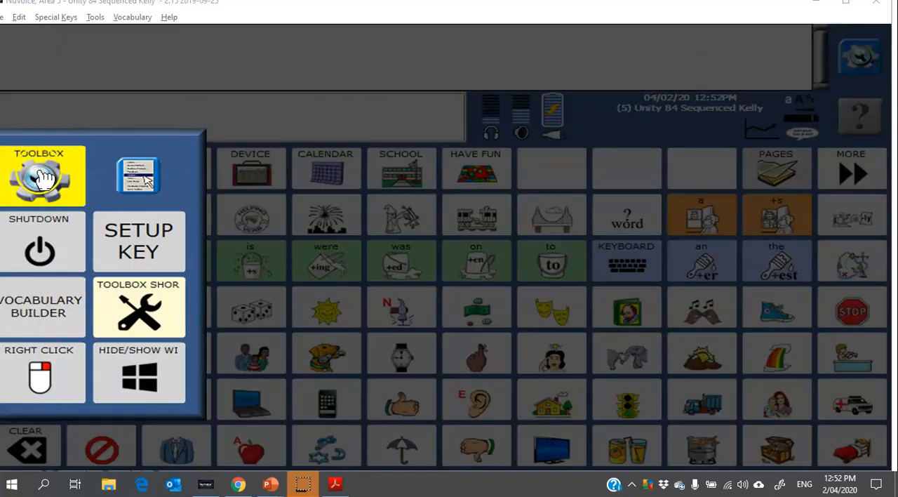
pyautogui.click(39, 175)
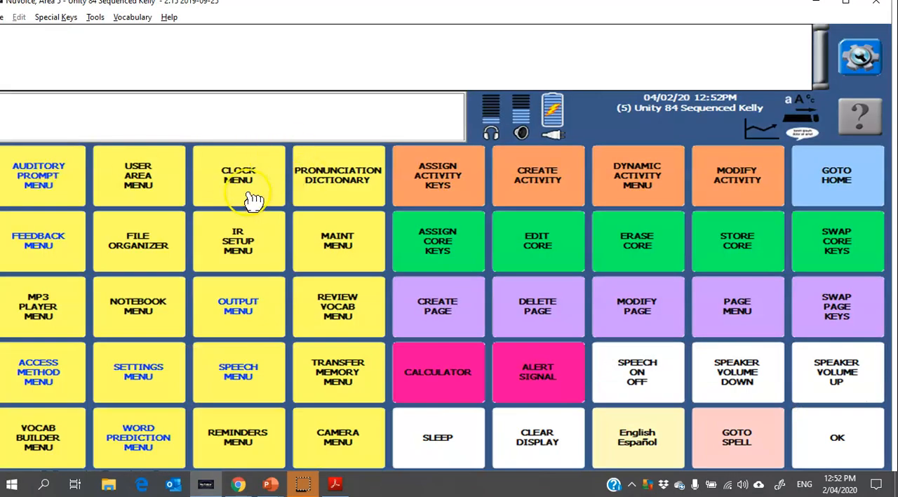
pyautogui.click(238, 175)
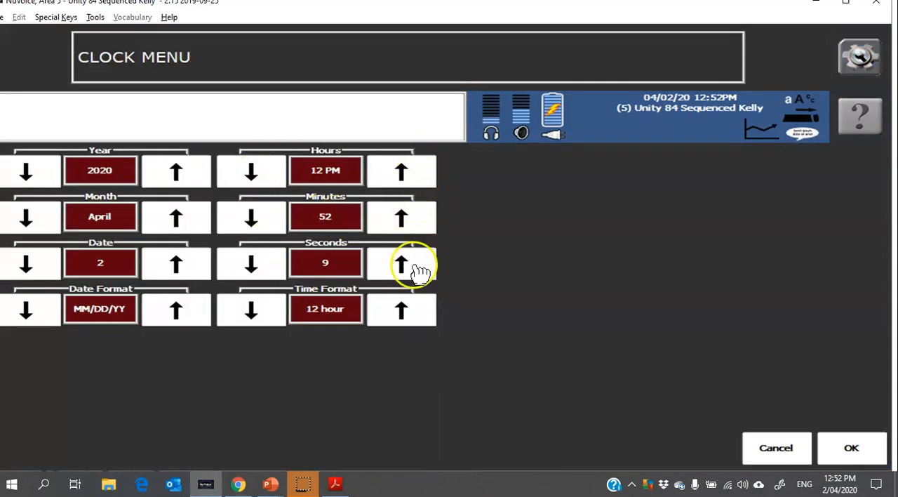
pyautogui.moveTo(772, 403)
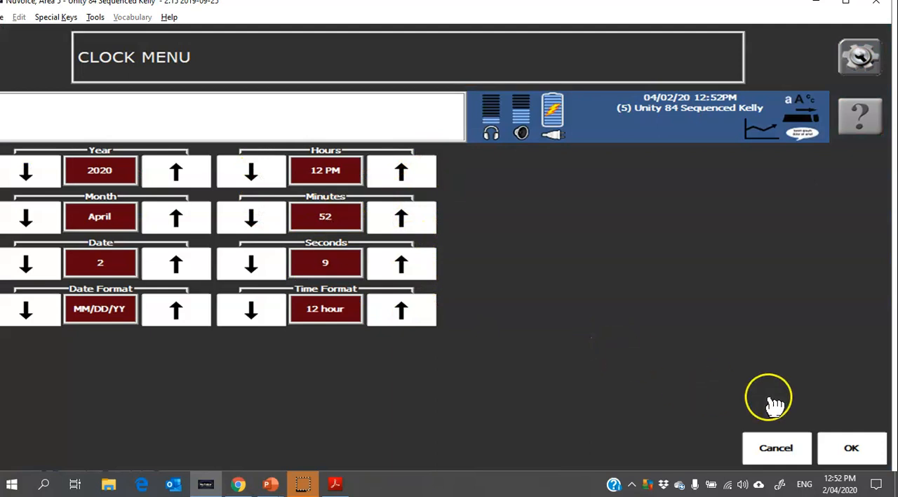
pyautogui.click(776, 447)
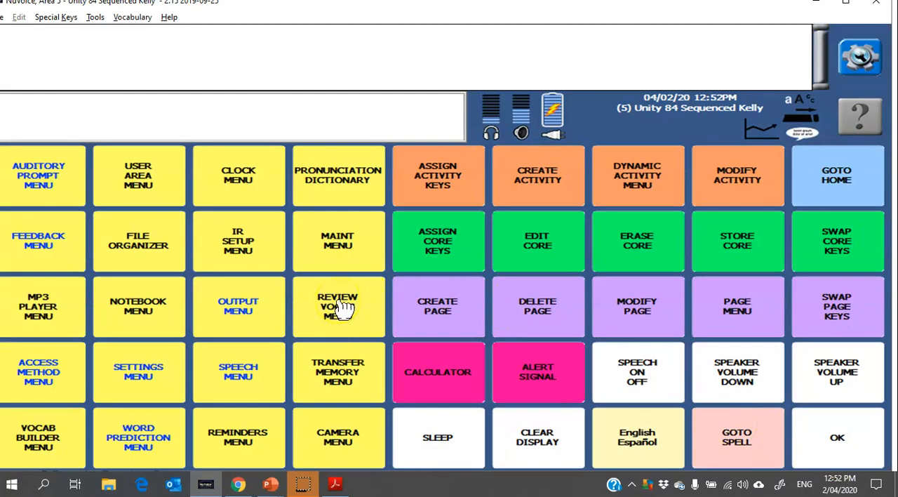
# Clear all logged data under Review Vocab Menu > Data Logging and Realize, confirming Yes
pyautogui.click(339, 307)
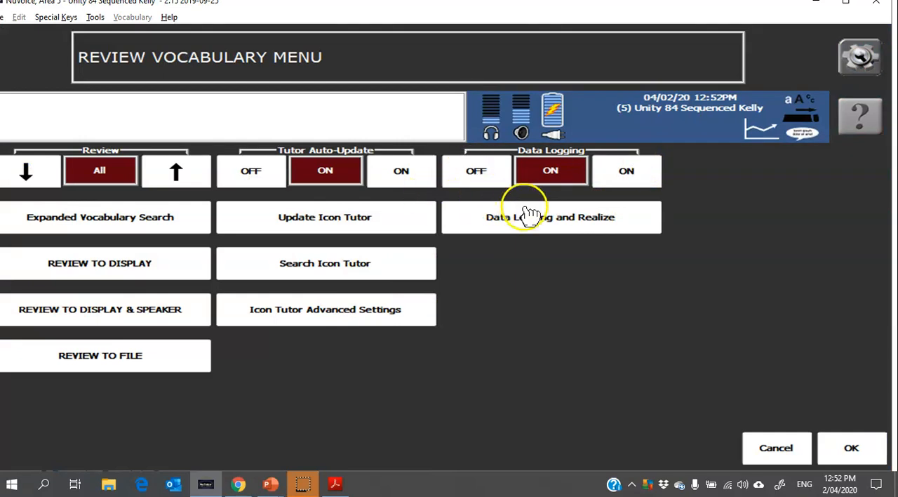
pyautogui.click(551, 217)
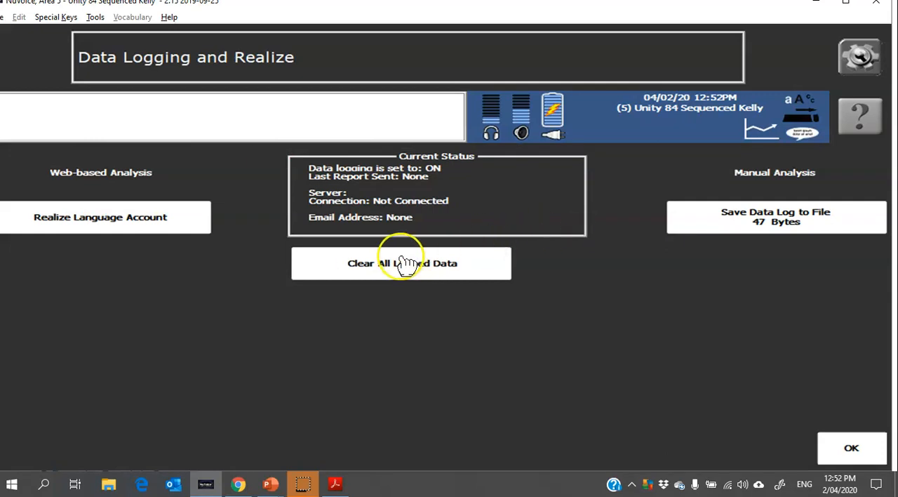
pyautogui.click(401, 263)
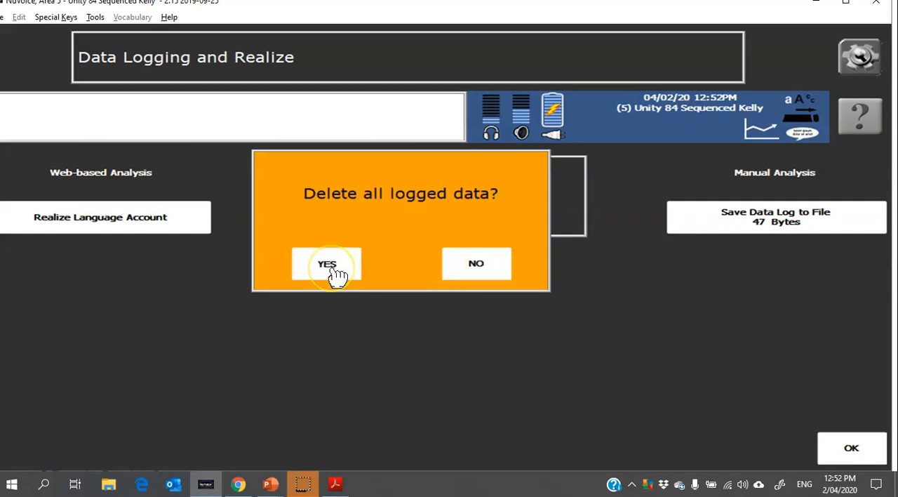
pyautogui.click(326, 264)
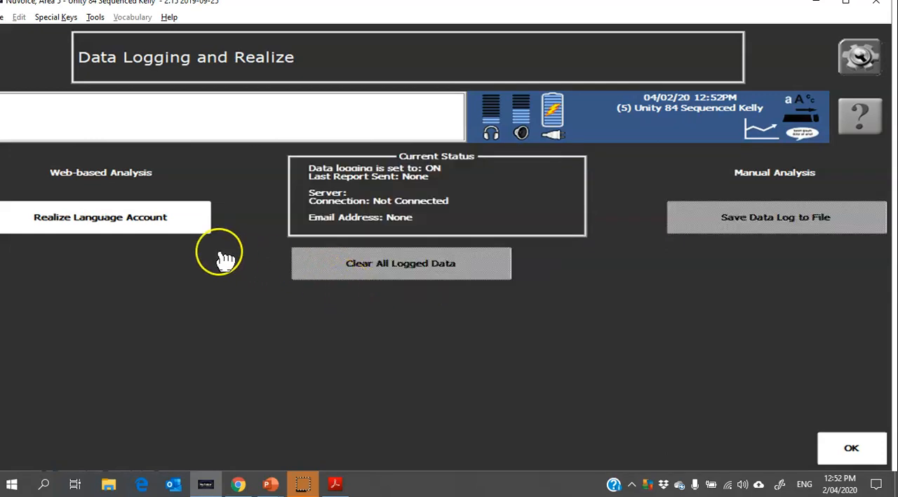
pyautogui.moveTo(108, 221)
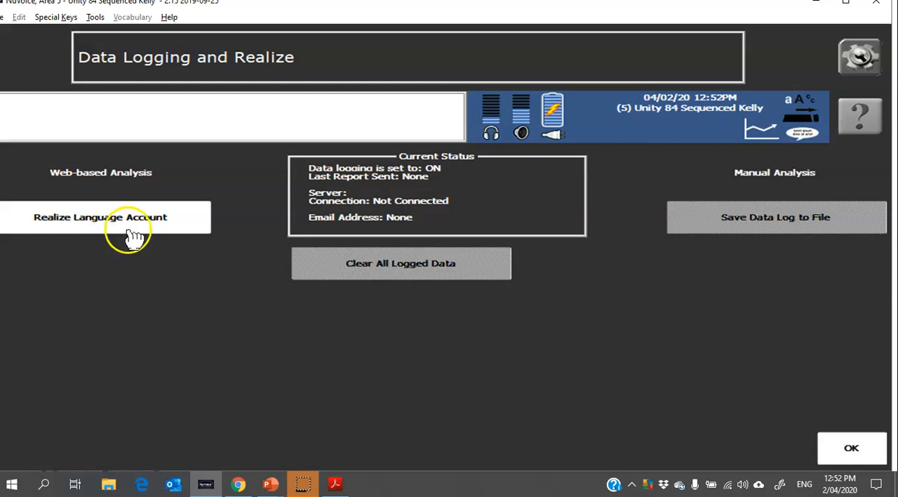
pyautogui.moveTo(793, 214)
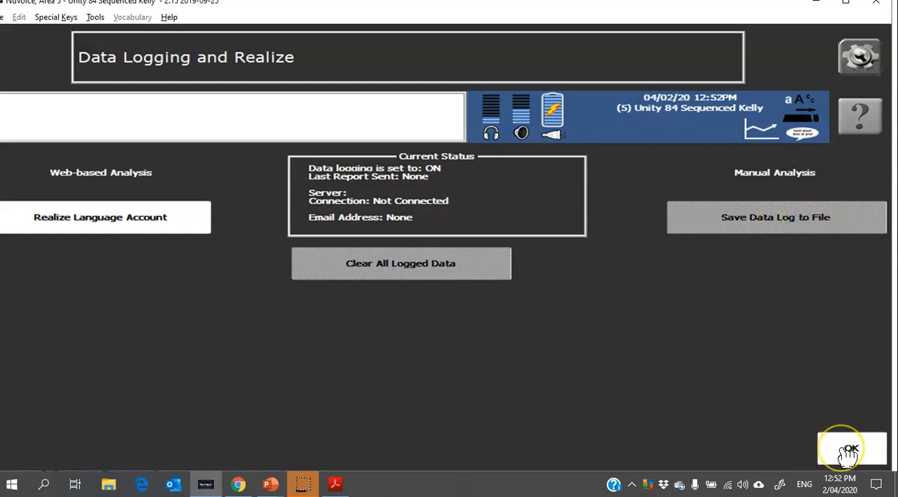
pyautogui.click(851, 449)
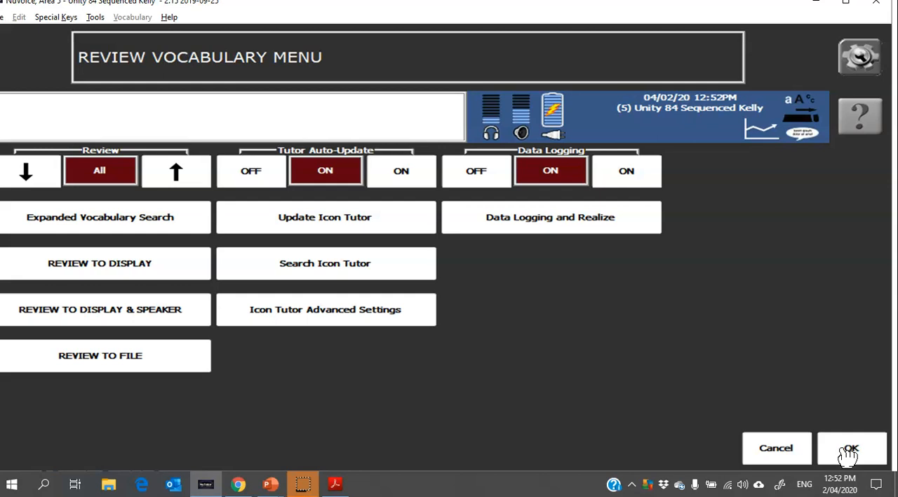
# Press OK on the Review Vocabulary Menu to return to the main vocabulary page
pyautogui.click(851, 448)
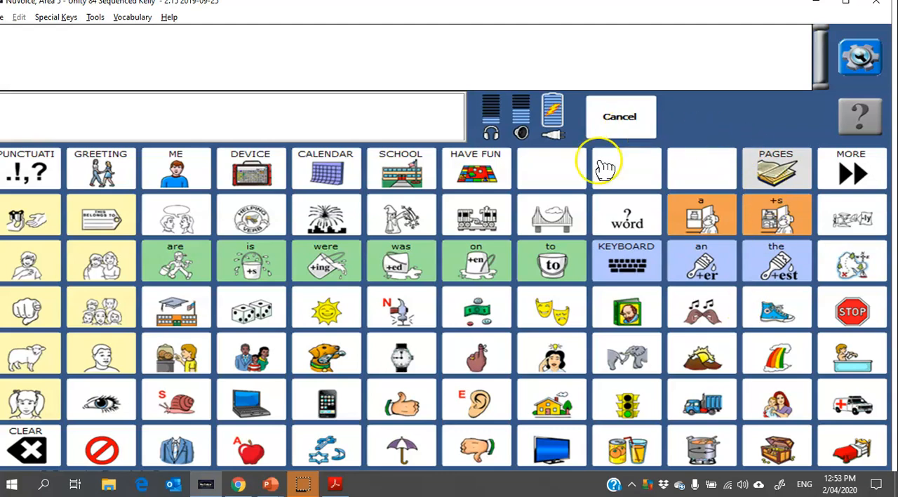
pyautogui.moveTo(666, 101)
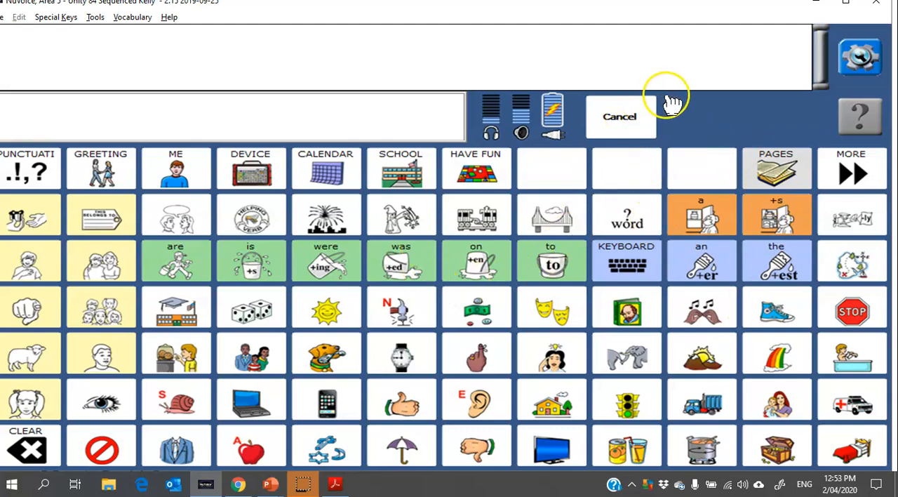
pyautogui.moveTo(501, 302)
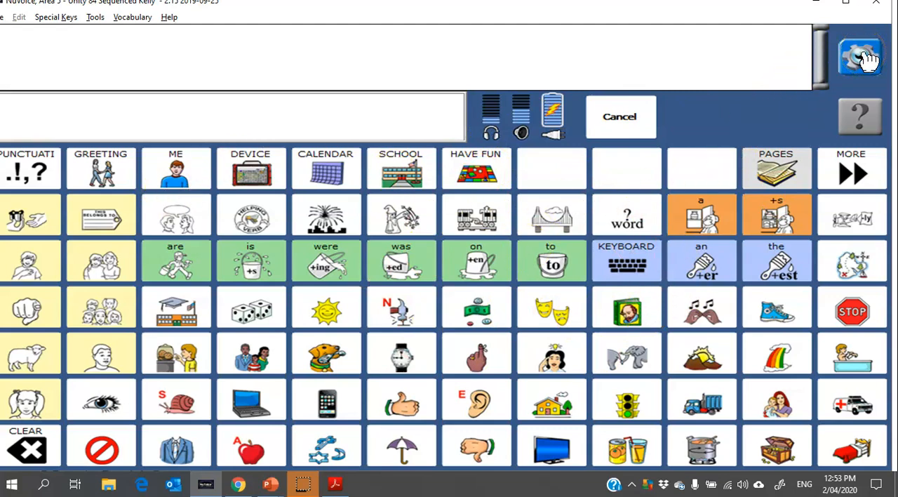
# Start Save One User Area for Area 5, Unity 84 Sequenced Kelly, choosing a different folder
pyautogui.click(859, 58)
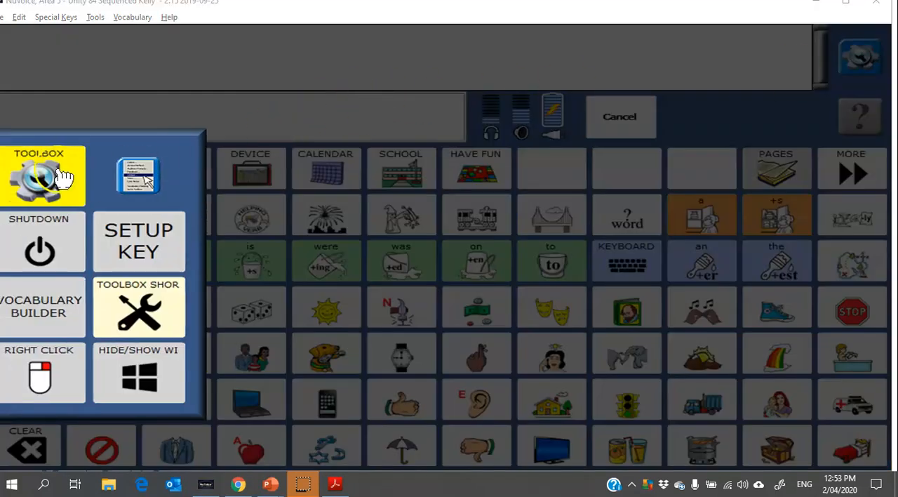
pyautogui.click(39, 172)
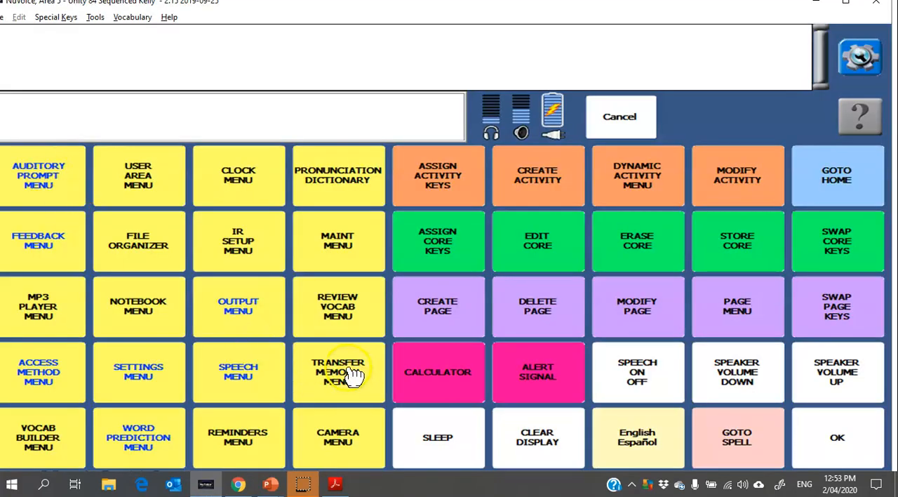
pyautogui.click(338, 372)
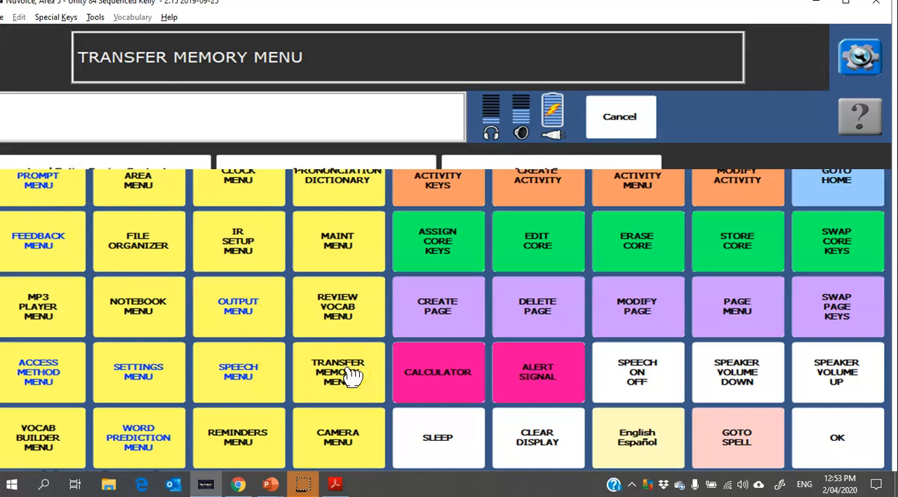
pyautogui.click(338, 372)
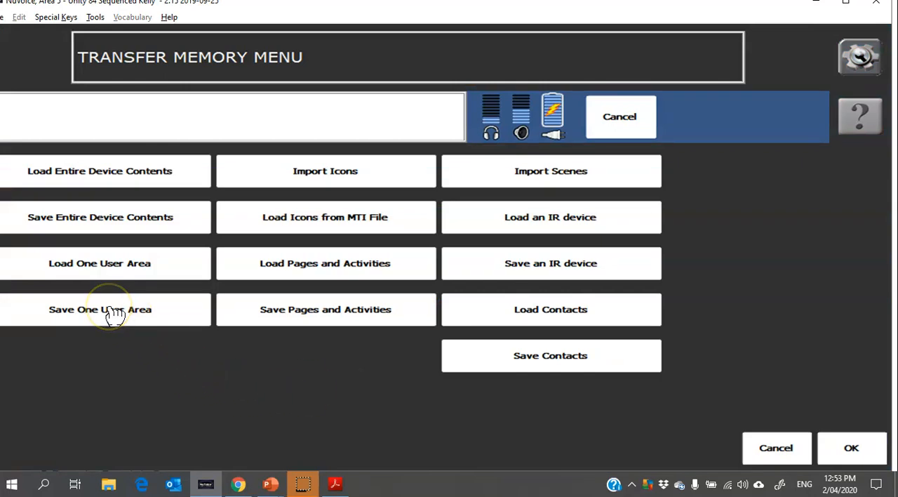
pyautogui.click(99, 308)
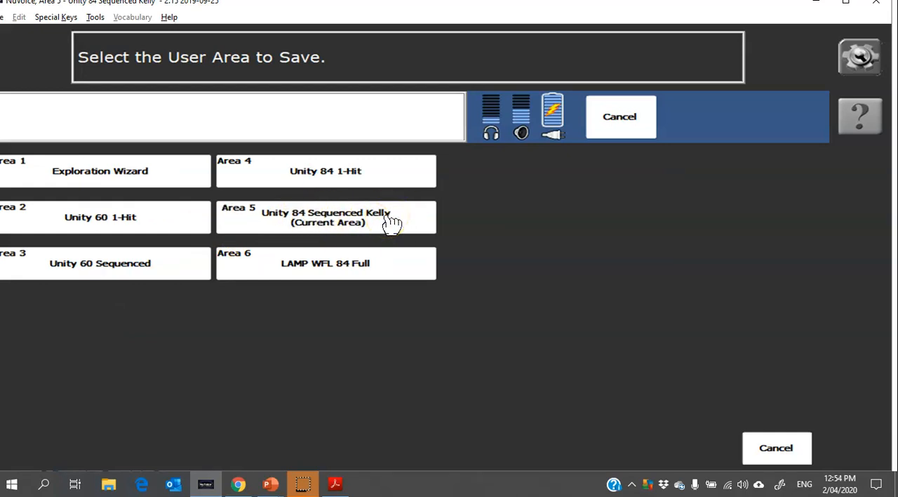
pyautogui.click(326, 217)
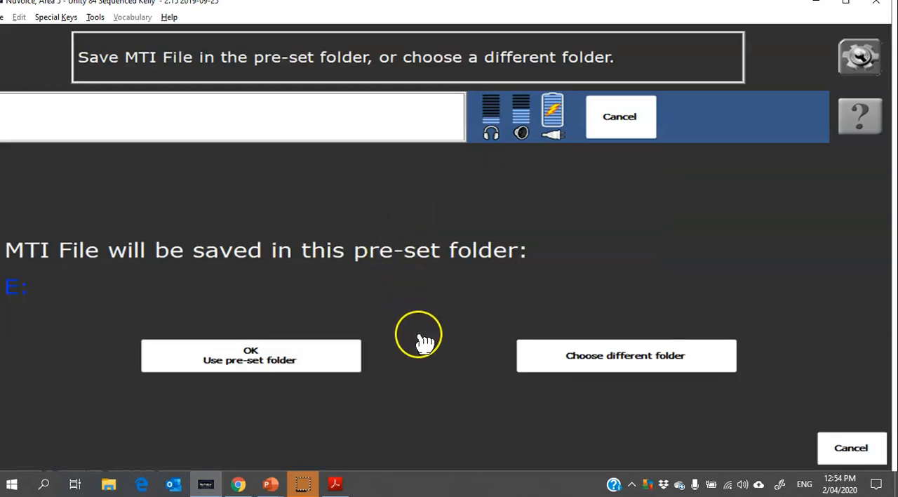
pyautogui.moveTo(641, 361)
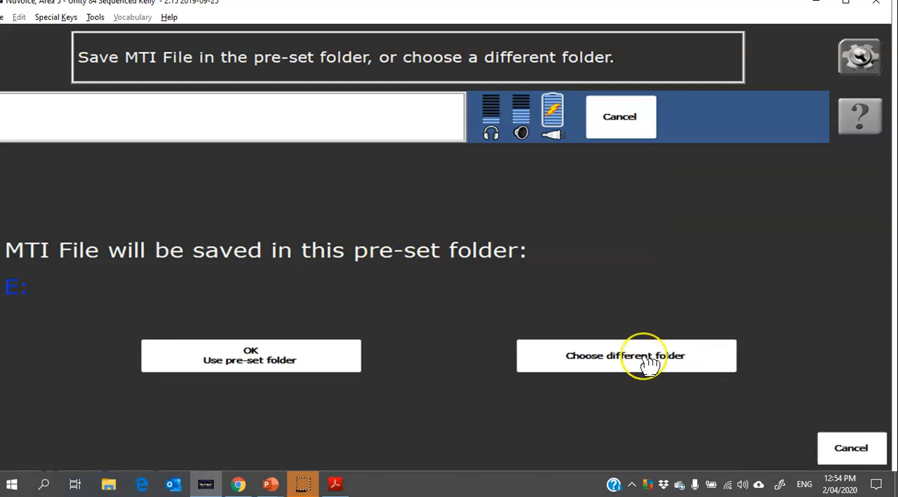
pyautogui.click(625, 355)
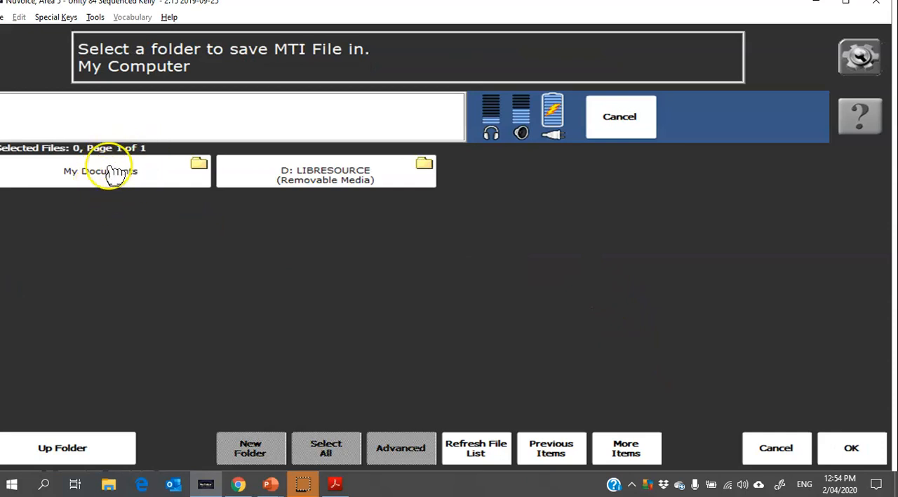
pyautogui.moveTo(153, 203)
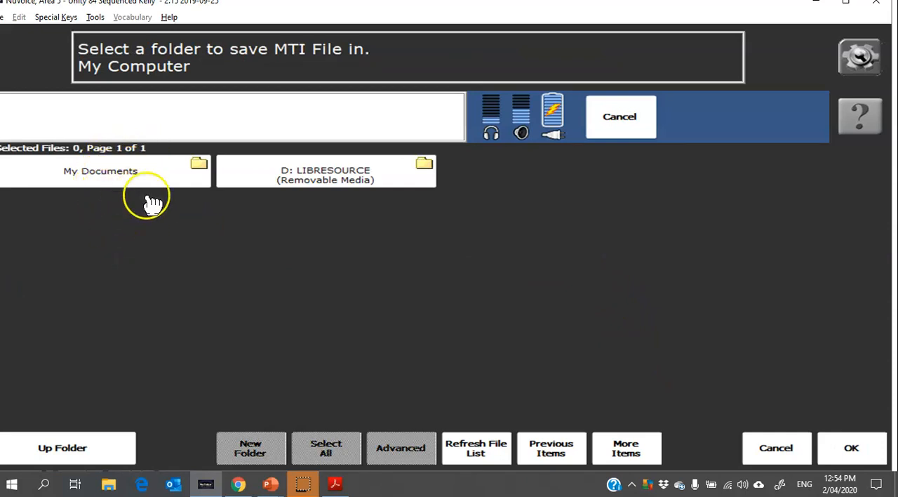
pyautogui.moveTo(349, 174)
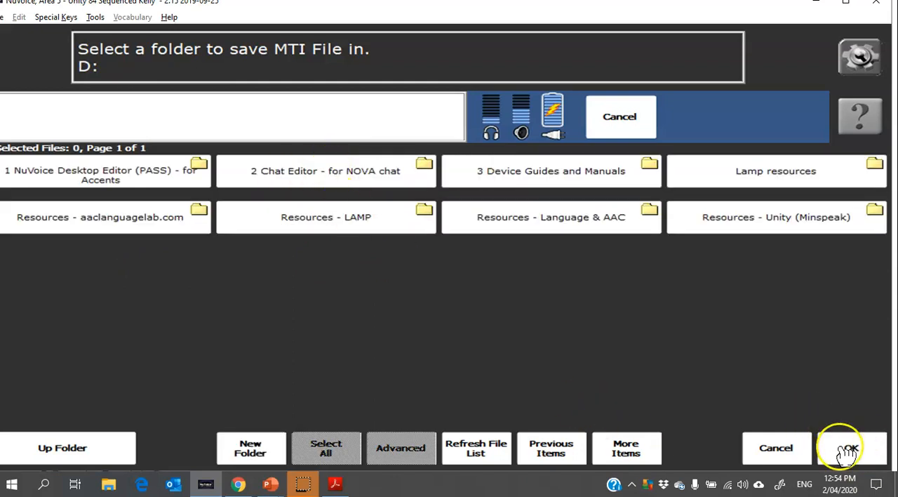
# Save the MTI file to D: under the name 'Kelly Unity 84seq 02042020'
pyautogui.click(851, 448)
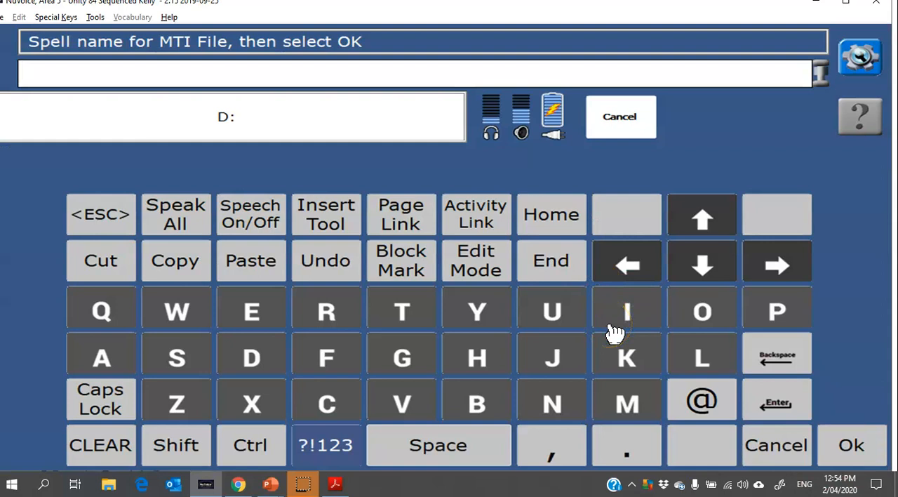
pyautogui.write('Kelly')
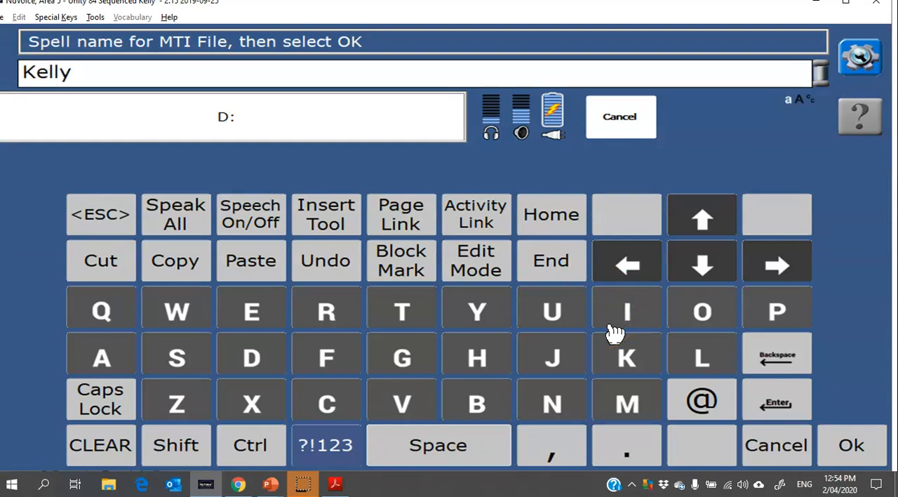
pyautogui.write('Unity 84seq')
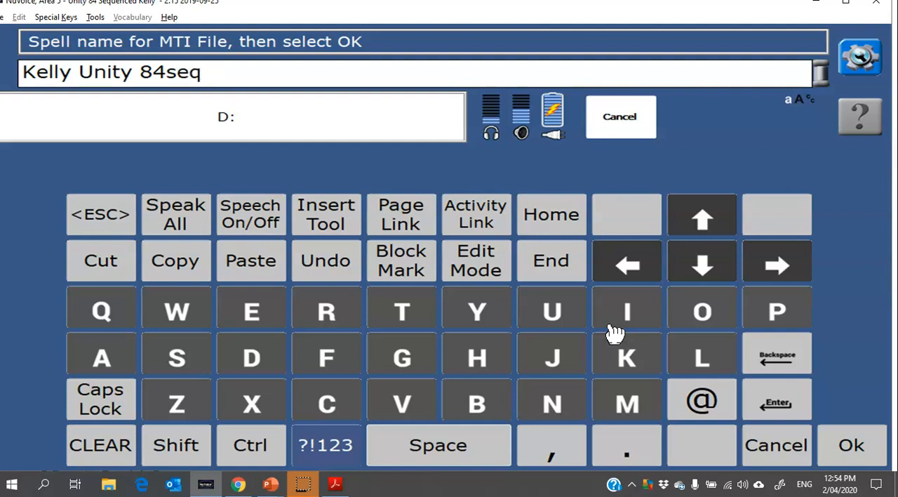
pyautogui.write('2')
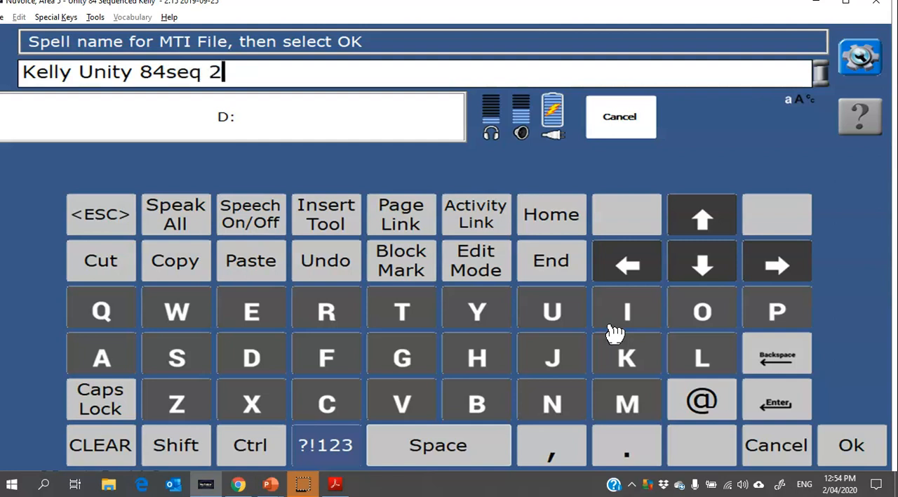
pyautogui.write('02202')
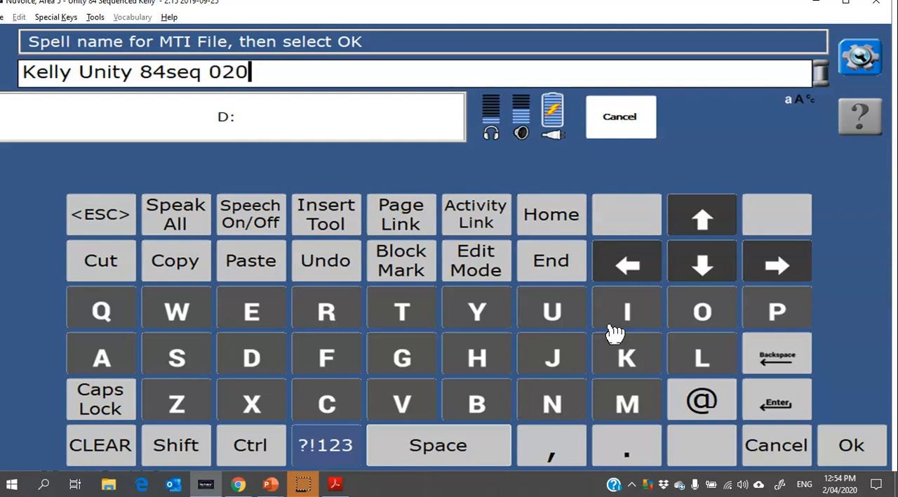
pyautogui.write('42020')
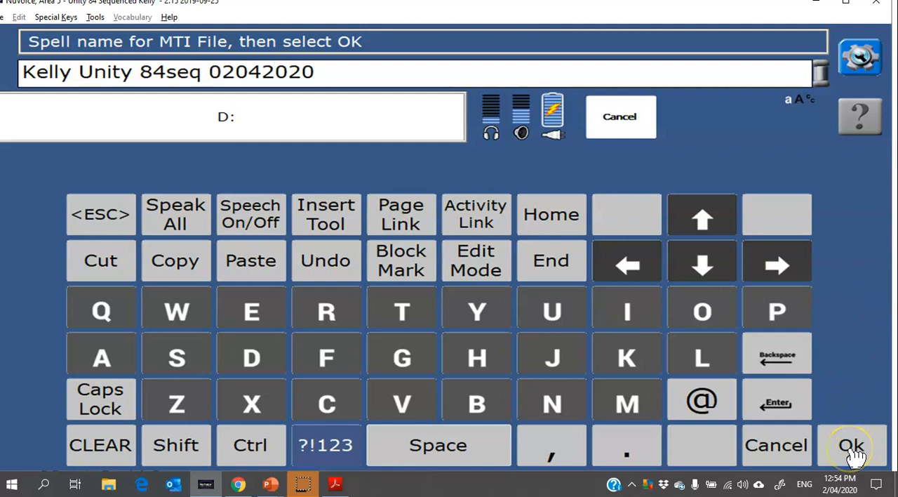
pyautogui.click(851, 445)
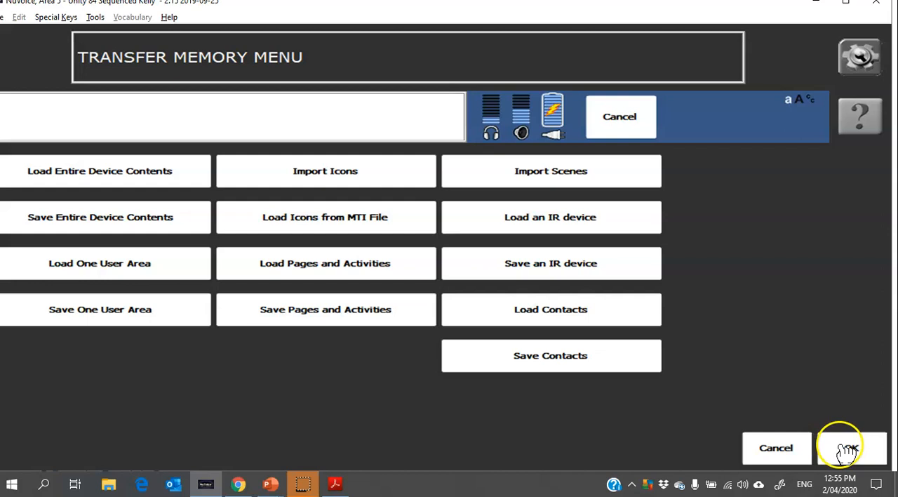
# Confirm the Kelly Unity 84seq file appears in Load One User Area's D: list, then cancel
pyautogui.click(849, 448)
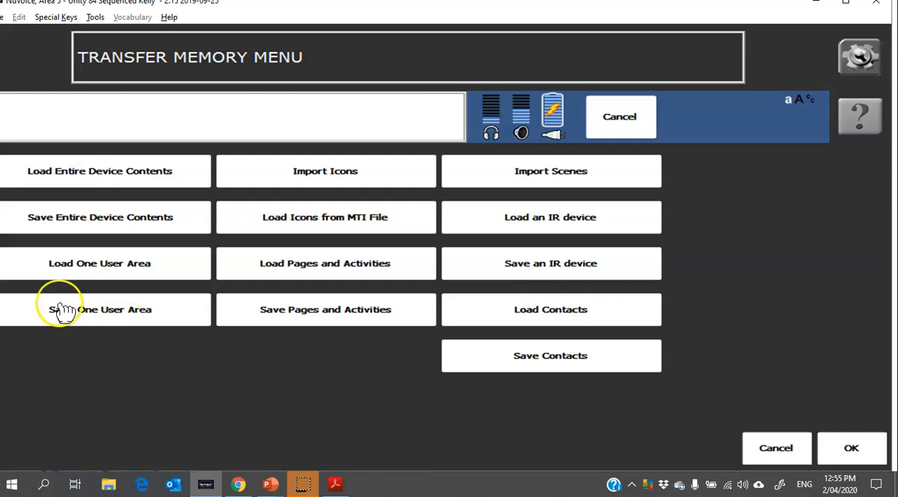
pyautogui.moveTo(125, 265)
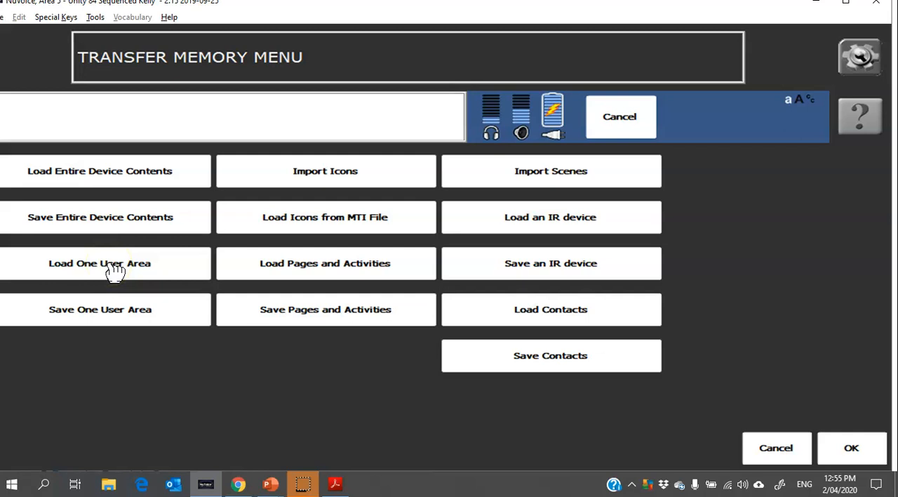
pyautogui.click(100, 263)
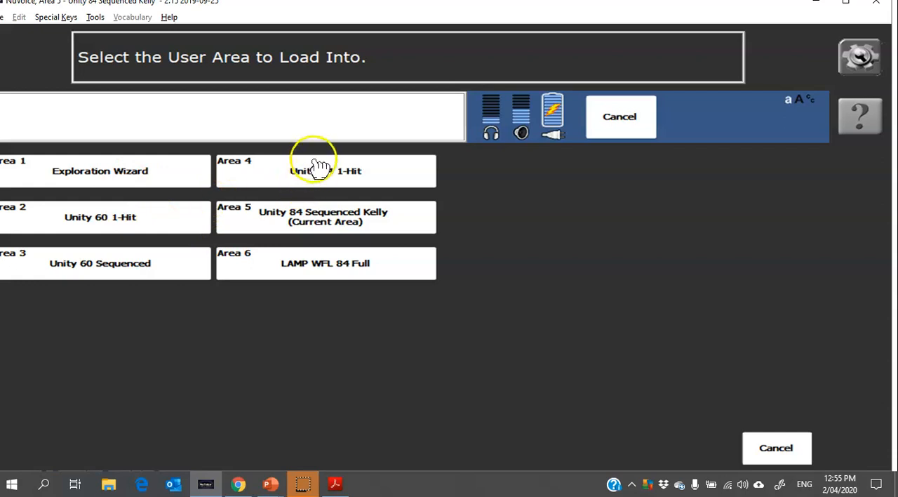
pyautogui.click(325, 170)
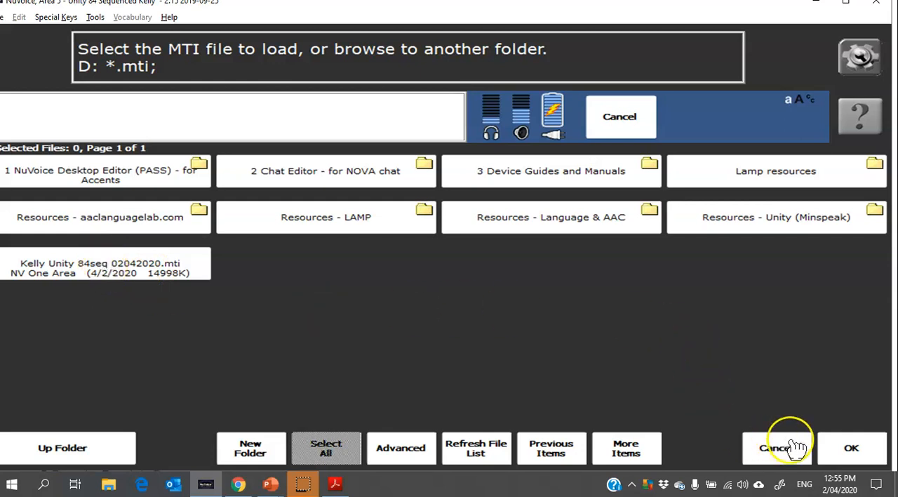
pyautogui.moveTo(789, 447)
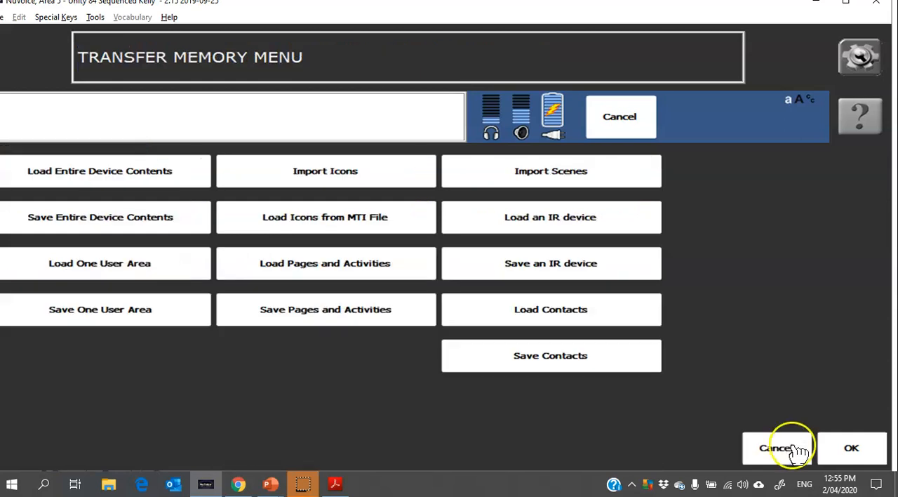
pyautogui.click(778, 447)
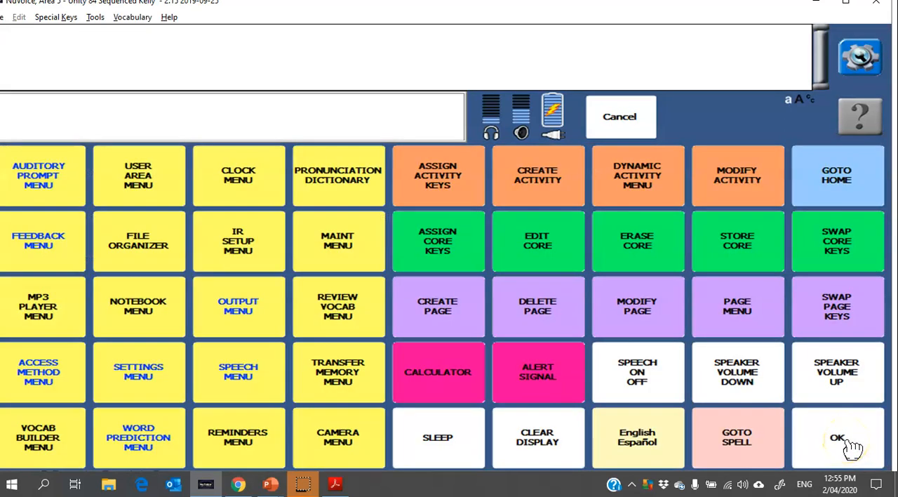
# Close the toolbox, then reopen Toolbox to reach the MAINT MENU system information
pyautogui.click(836, 437)
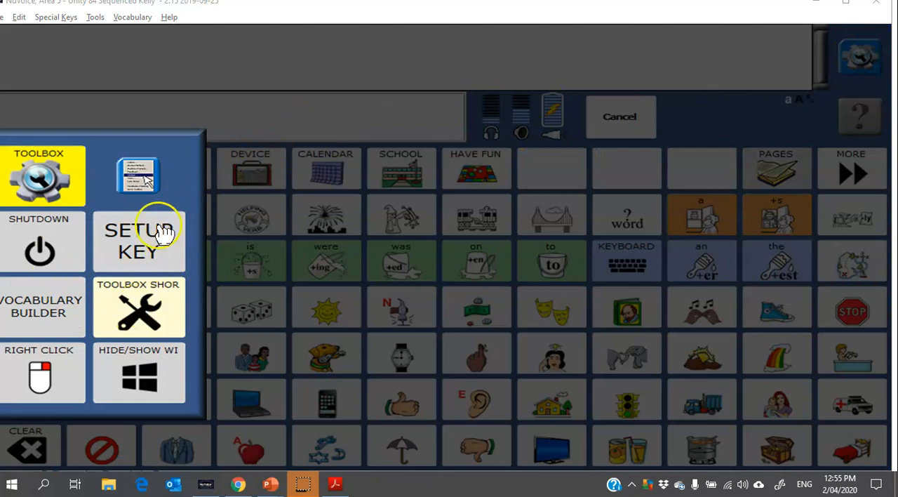
pyautogui.moveTo(39, 174)
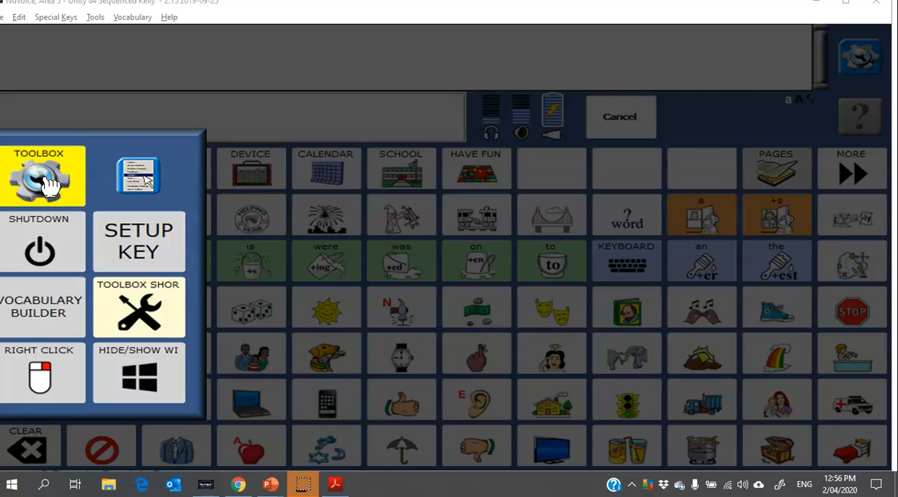
pyautogui.click(42, 175)
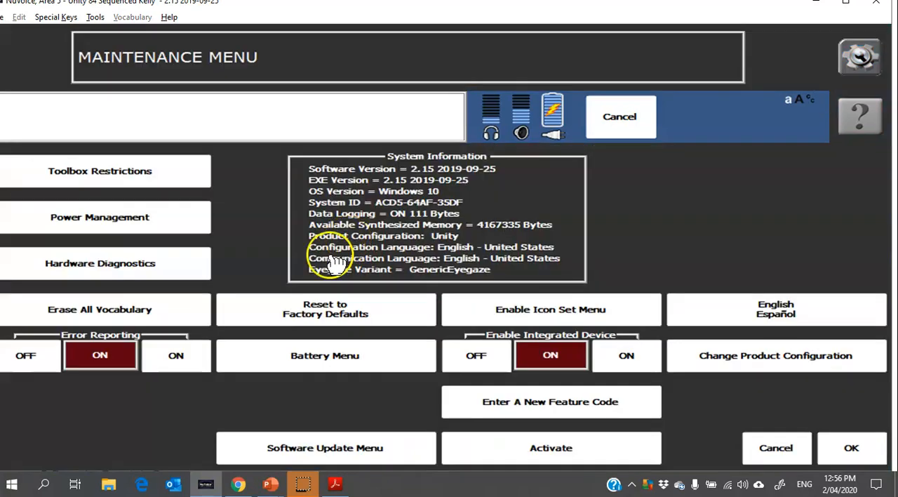
pyautogui.moveTo(224, 186)
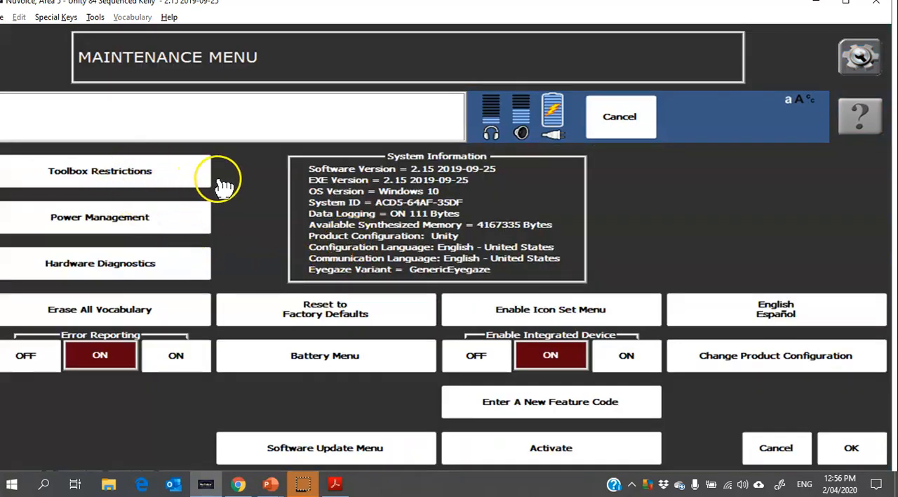
# Set Toolbox Restrictions to a password lock, create the password, and save
pyautogui.click(100, 171)
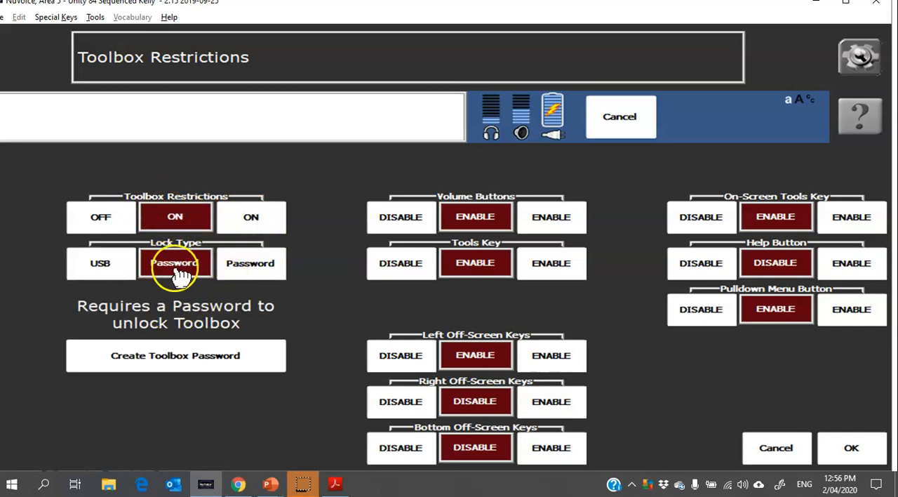
pyautogui.moveTo(250, 267)
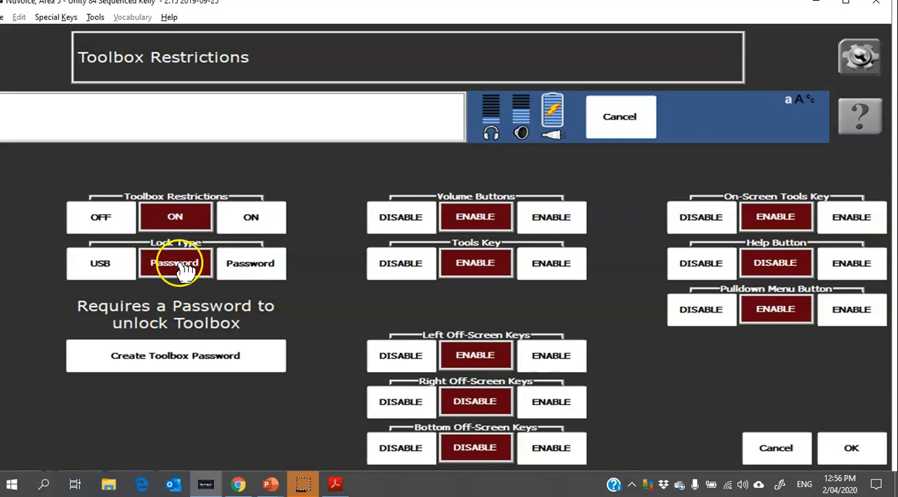
pyautogui.click(174, 355)
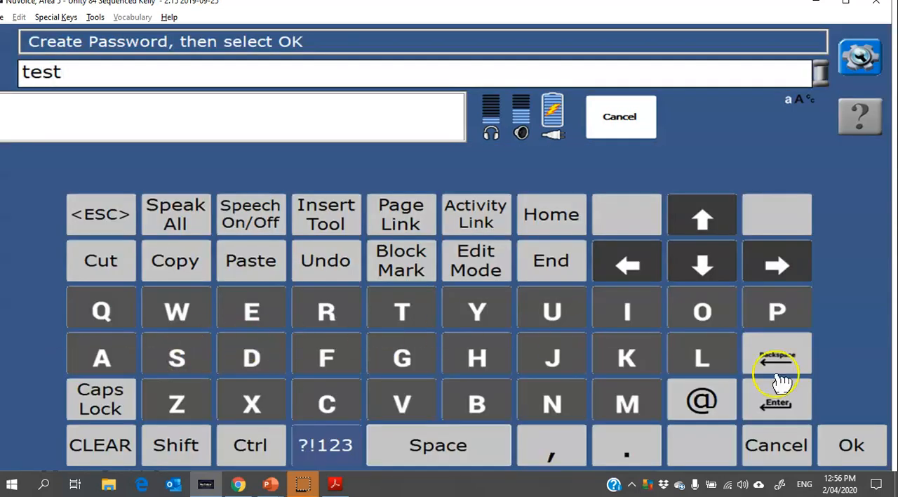
pyautogui.click(851, 444)
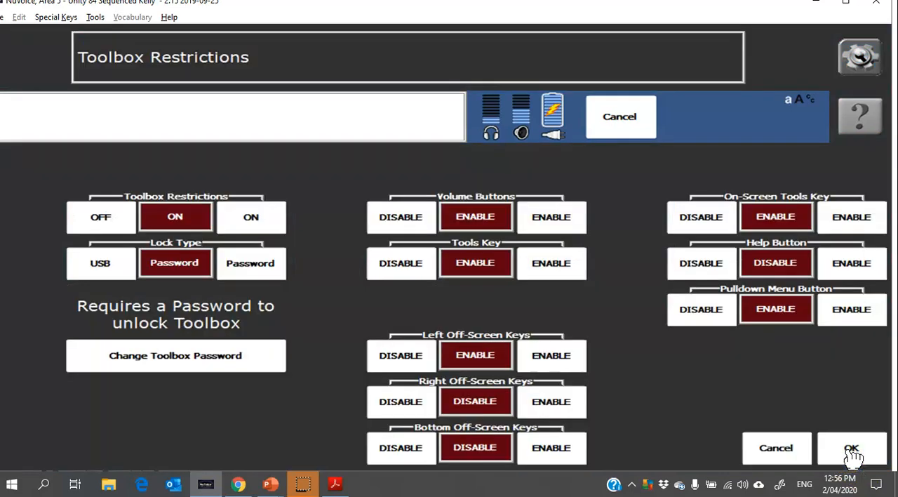
pyautogui.click(851, 448)
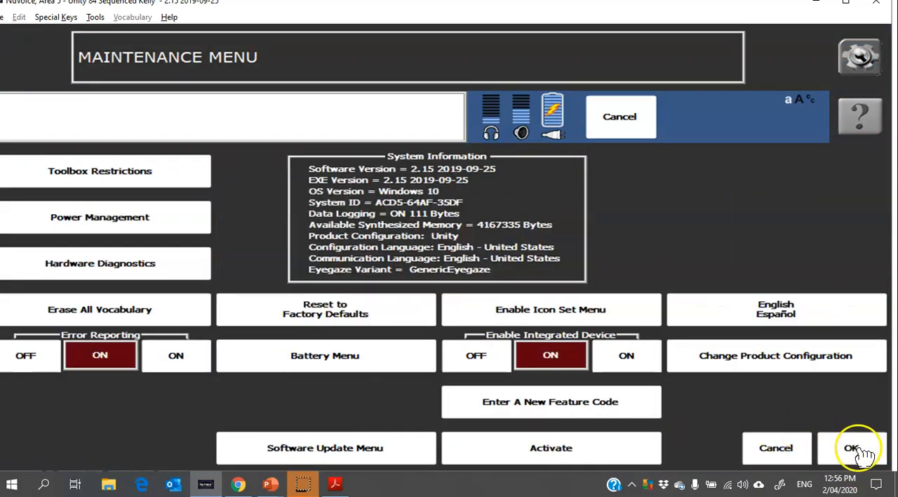
# Close the Maintenance Menu and the toolbox to return to the Unity vocabulary page
pyautogui.click(851, 448)
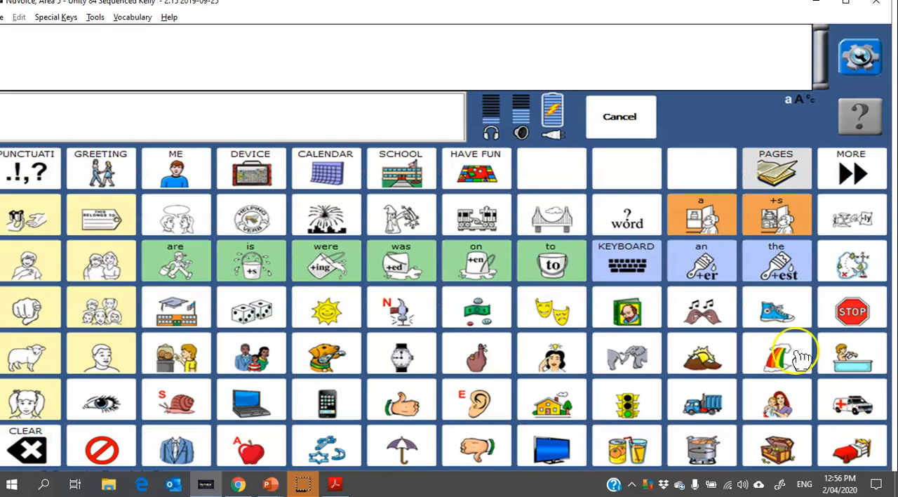
pyautogui.moveTo(593, 312)
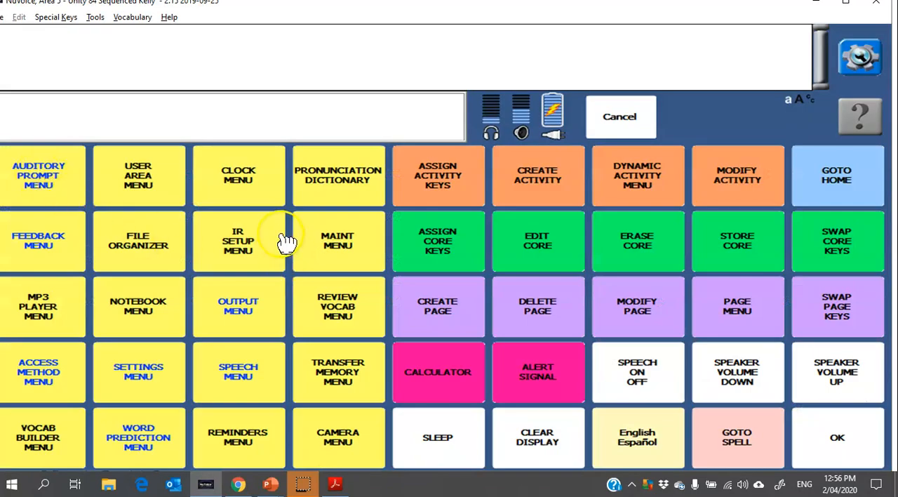
pyautogui.moveTo(337, 249)
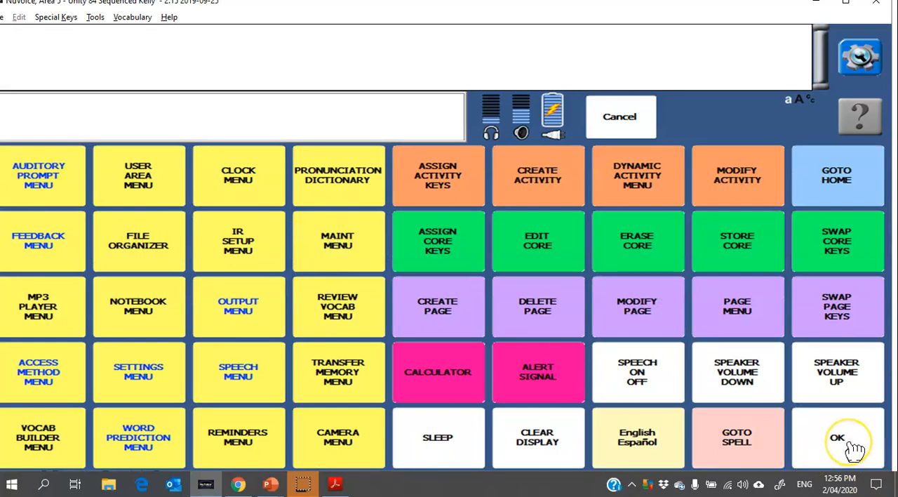
pyautogui.click(837, 437)
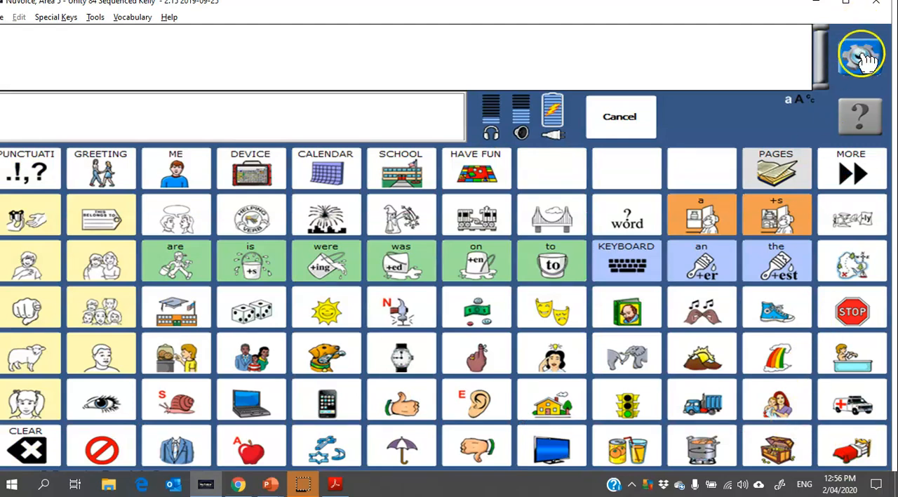
pyautogui.click(863, 54)
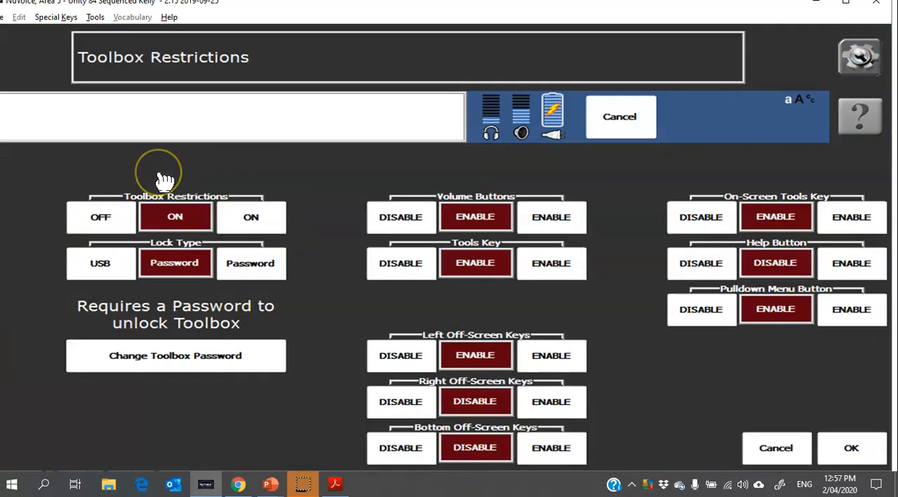
pyautogui.moveTo(73, 284)
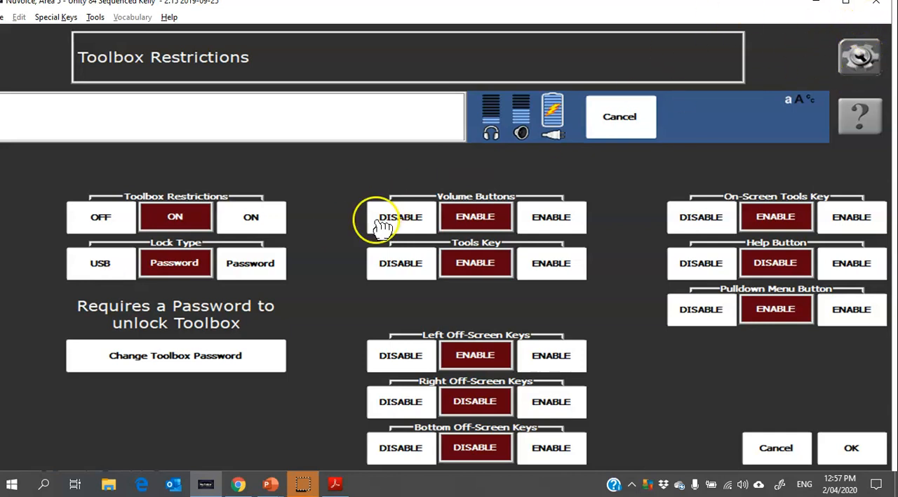
pyautogui.moveTo(281, 271)
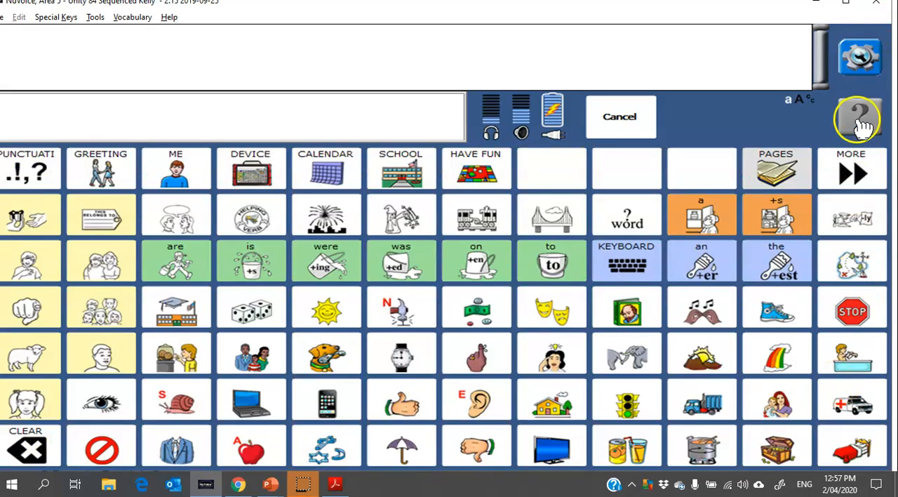
pyautogui.moveTo(673, 203)
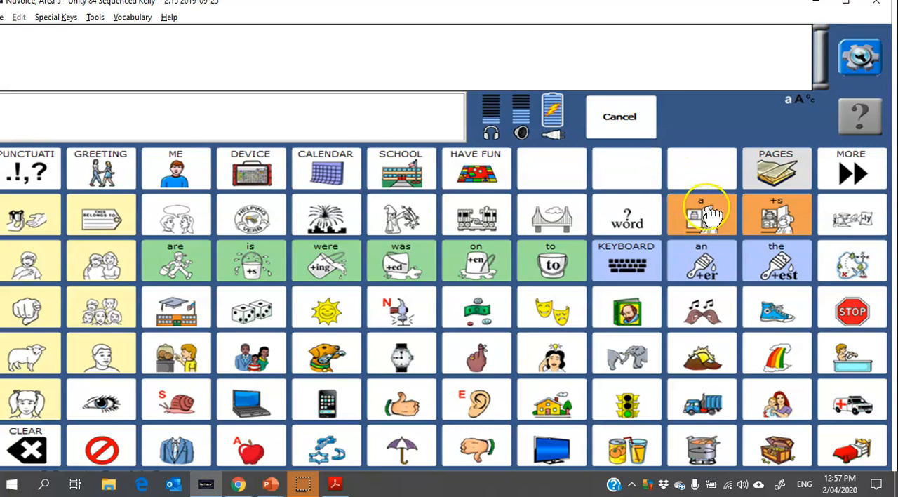
pyautogui.moveTo(761, 193)
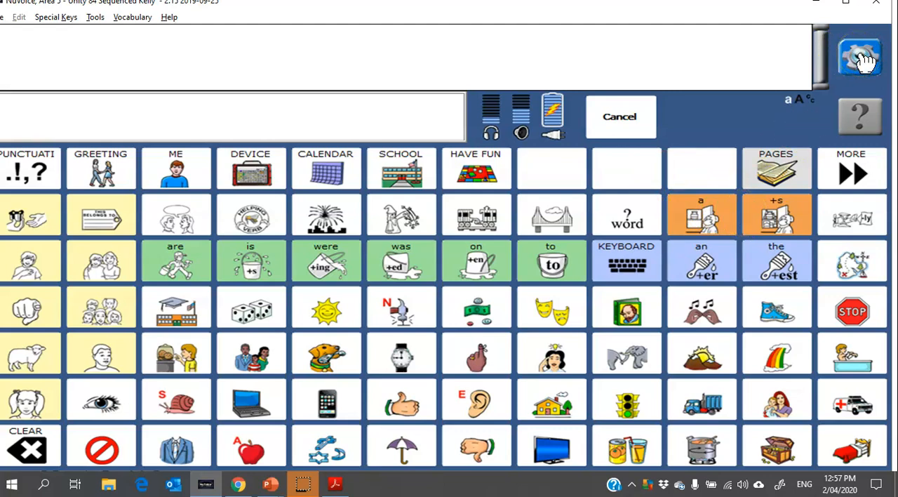
pyautogui.click(859, 56)
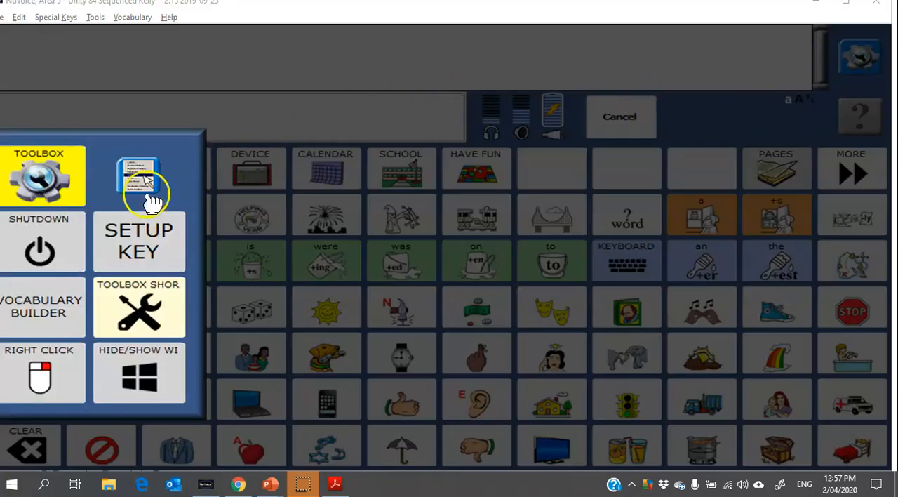
pyautogui.moveTo(67, 249)
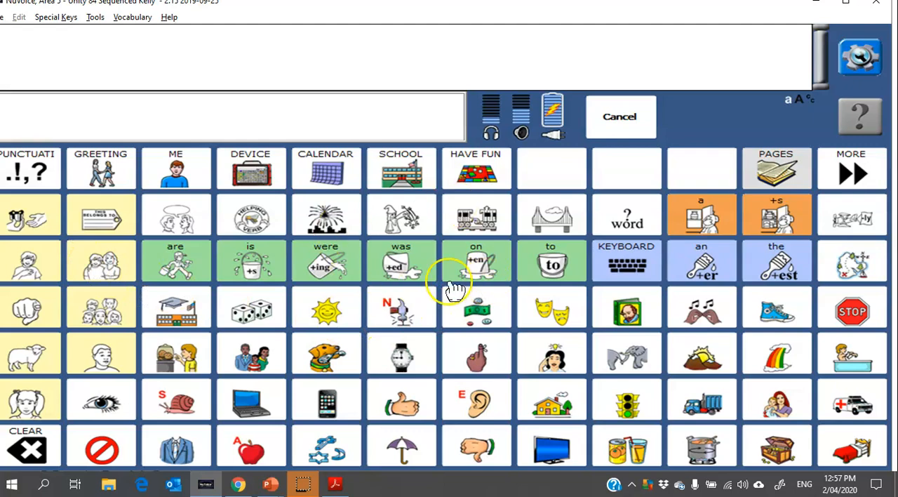
pyautogui.moveTo(432, 249)
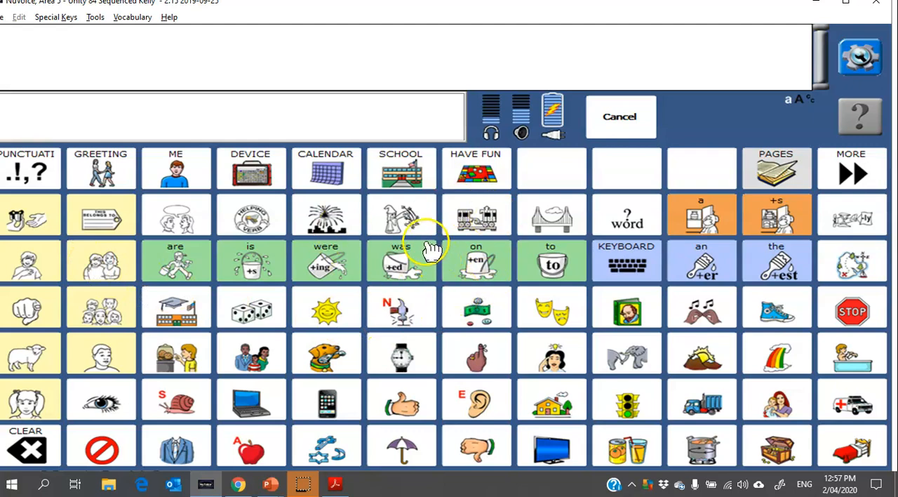